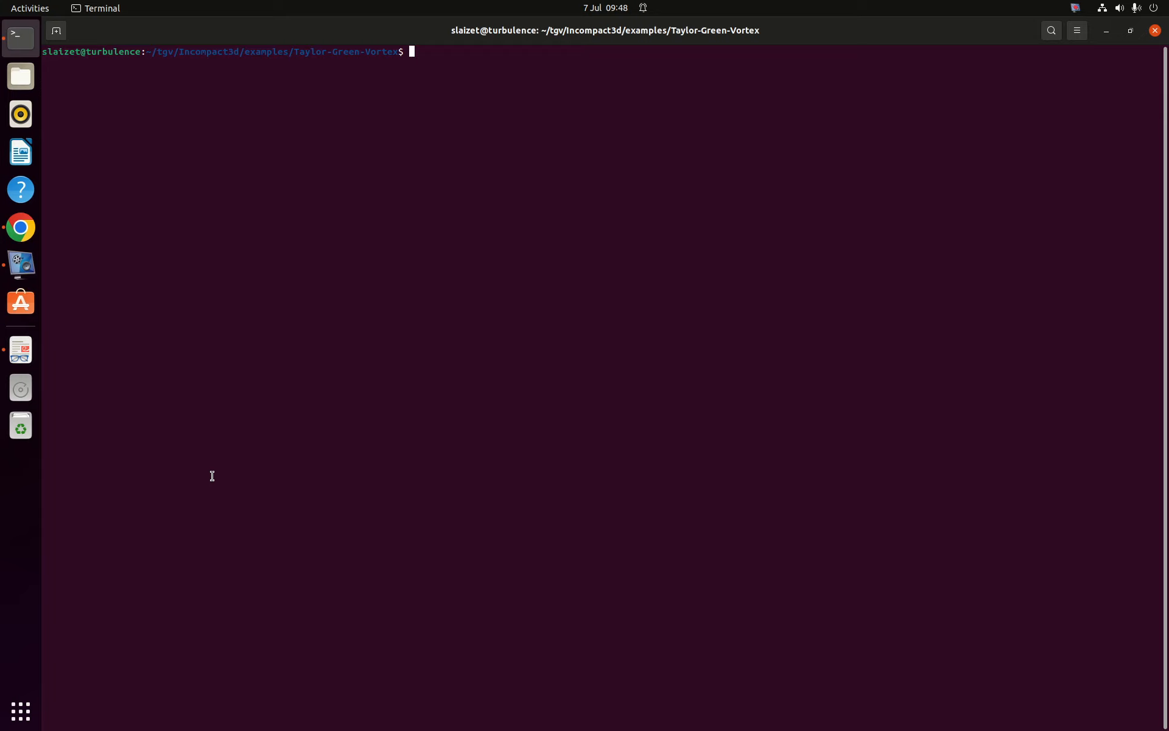
pyautogui.moveTo(20, 349)
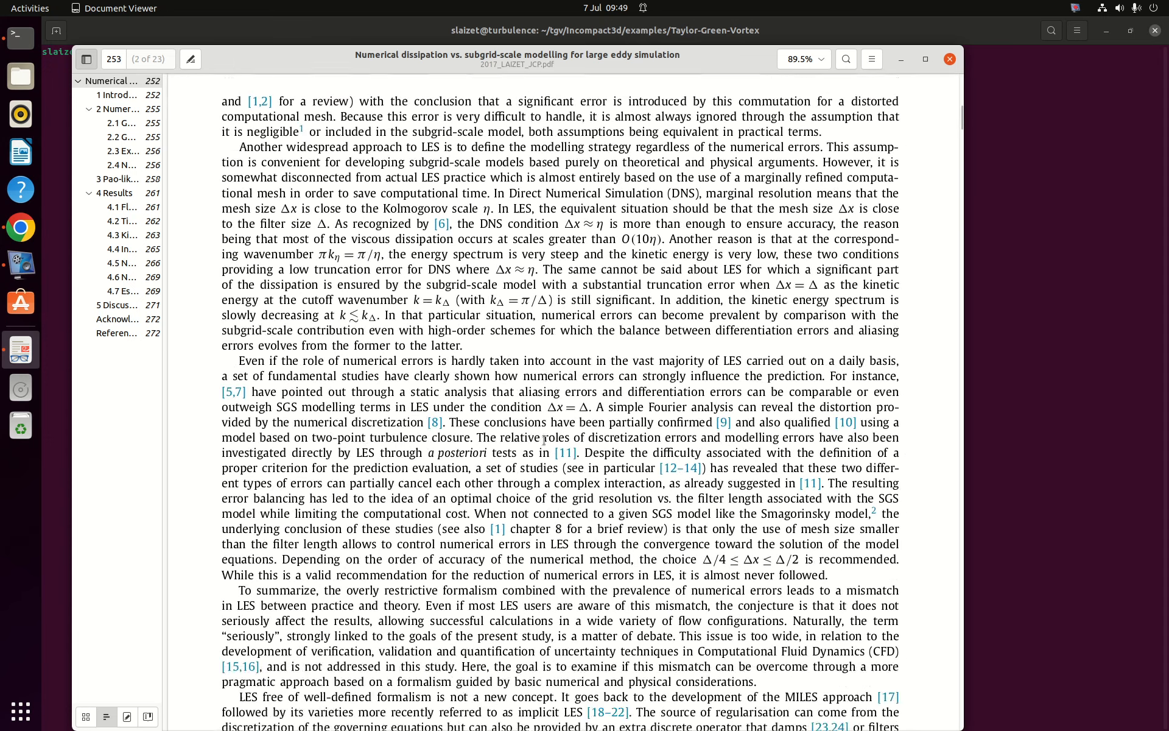
# Scroll past the numerical methodology and Pao-like closure sections to section 4 Results.
pyautogui.scroll(-3)
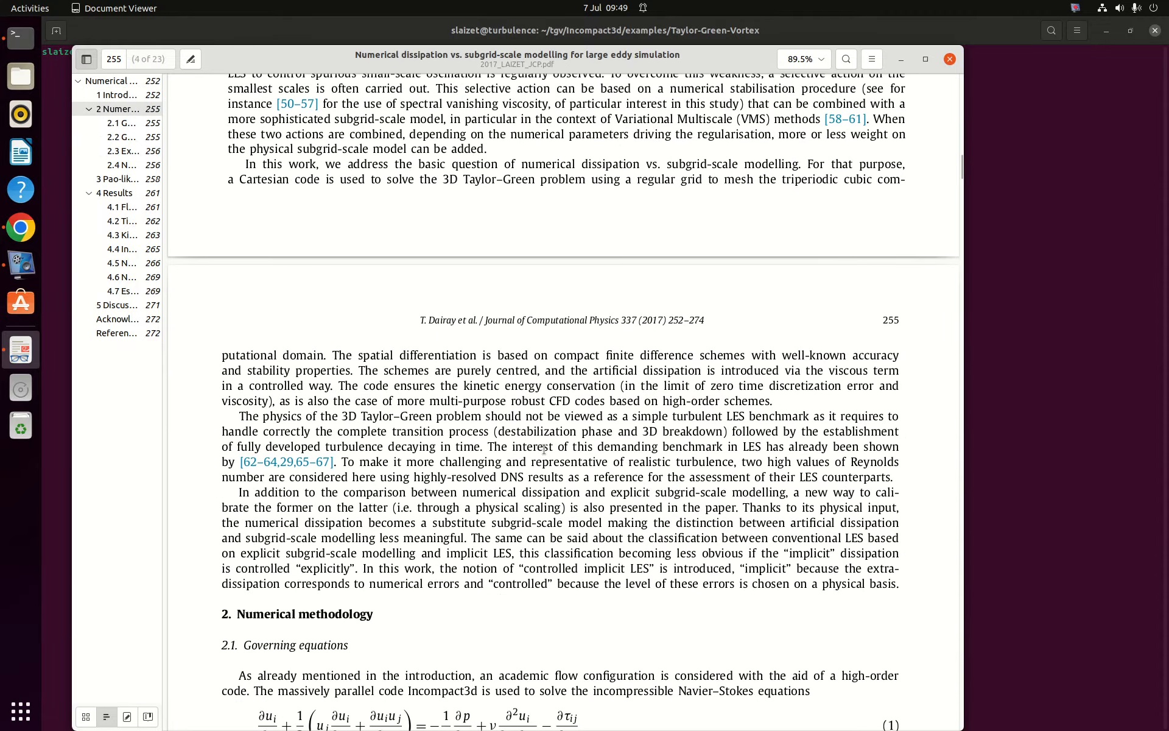
pyautogui.scroll(-3)
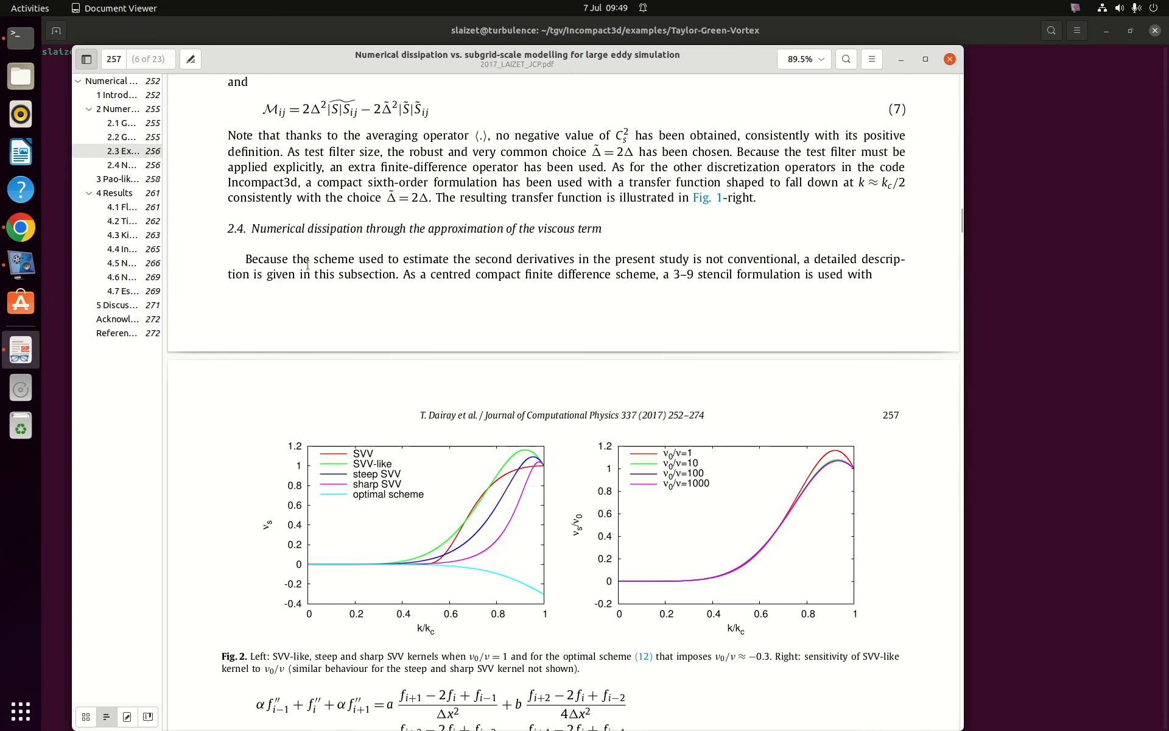
pyautogui.scroll(-3)
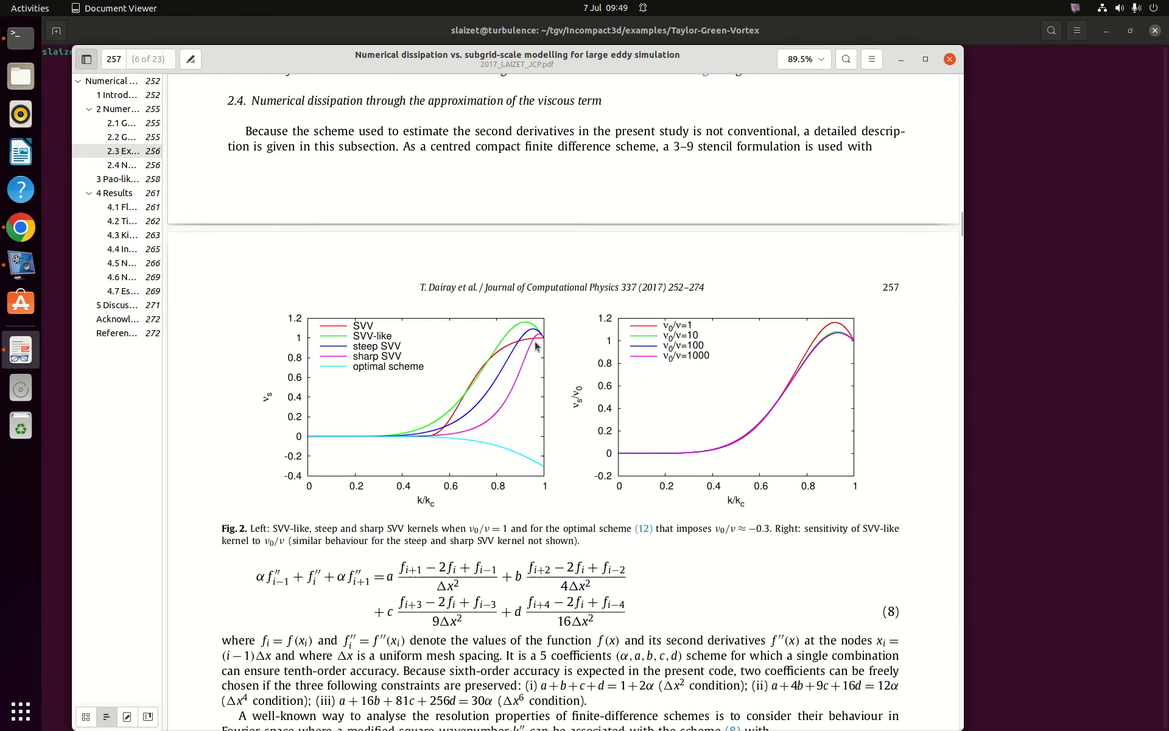
pyautogui.scroll(-3)
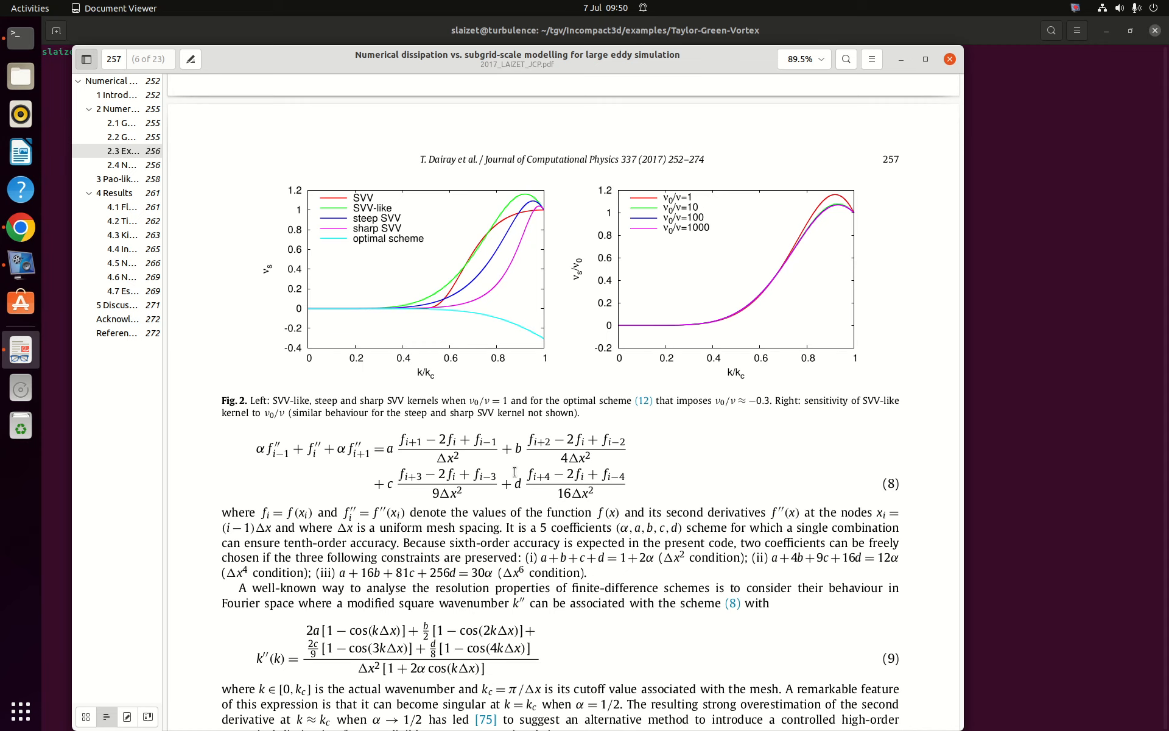
pyautogui.scroll(-3)
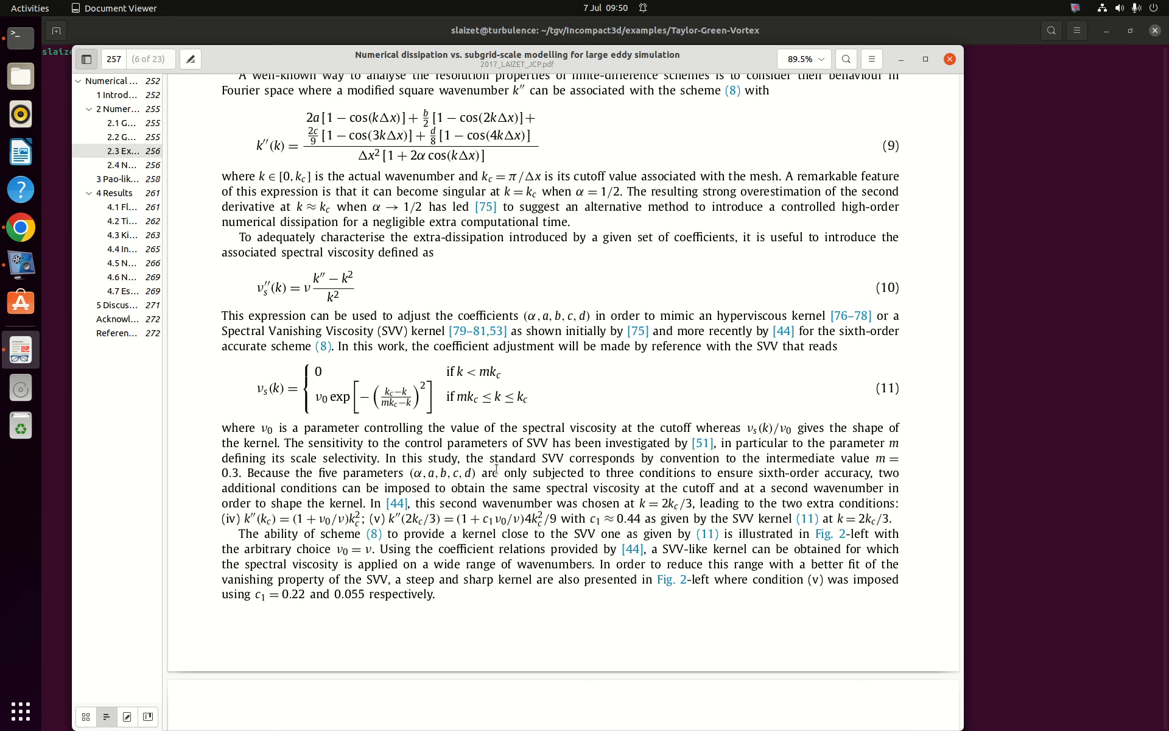
pyautogui.scroll(-3)
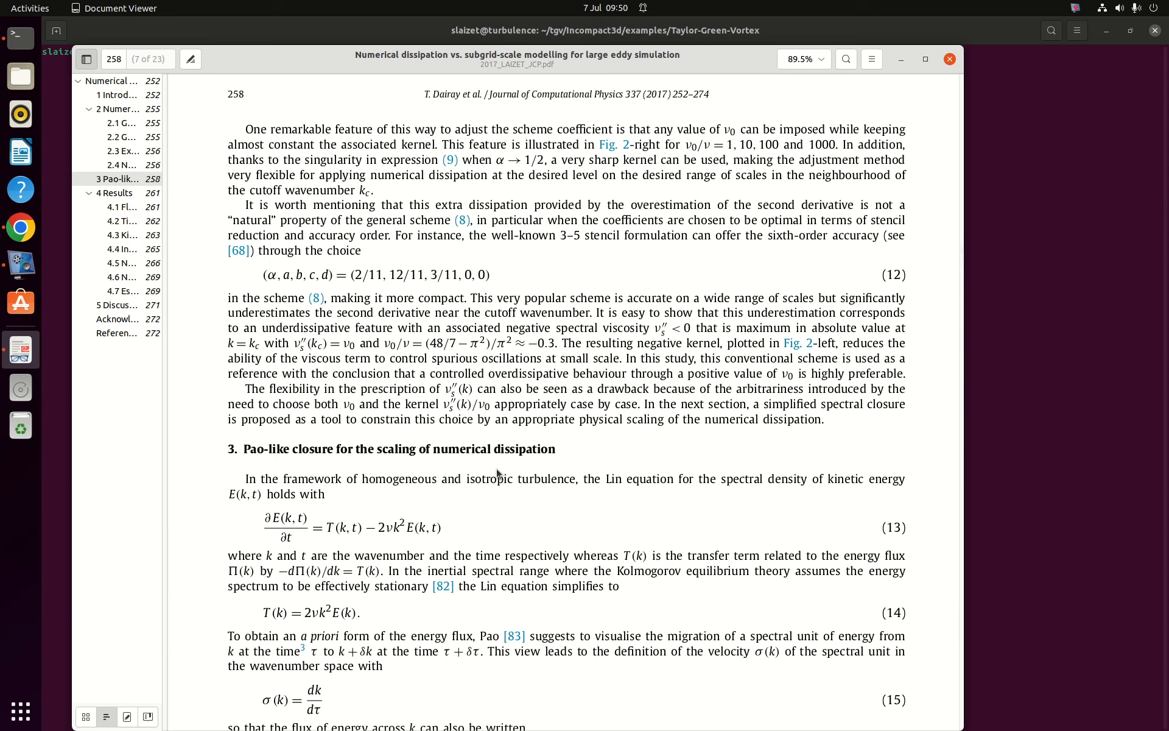
pyautogui.moveTo(500, 471)
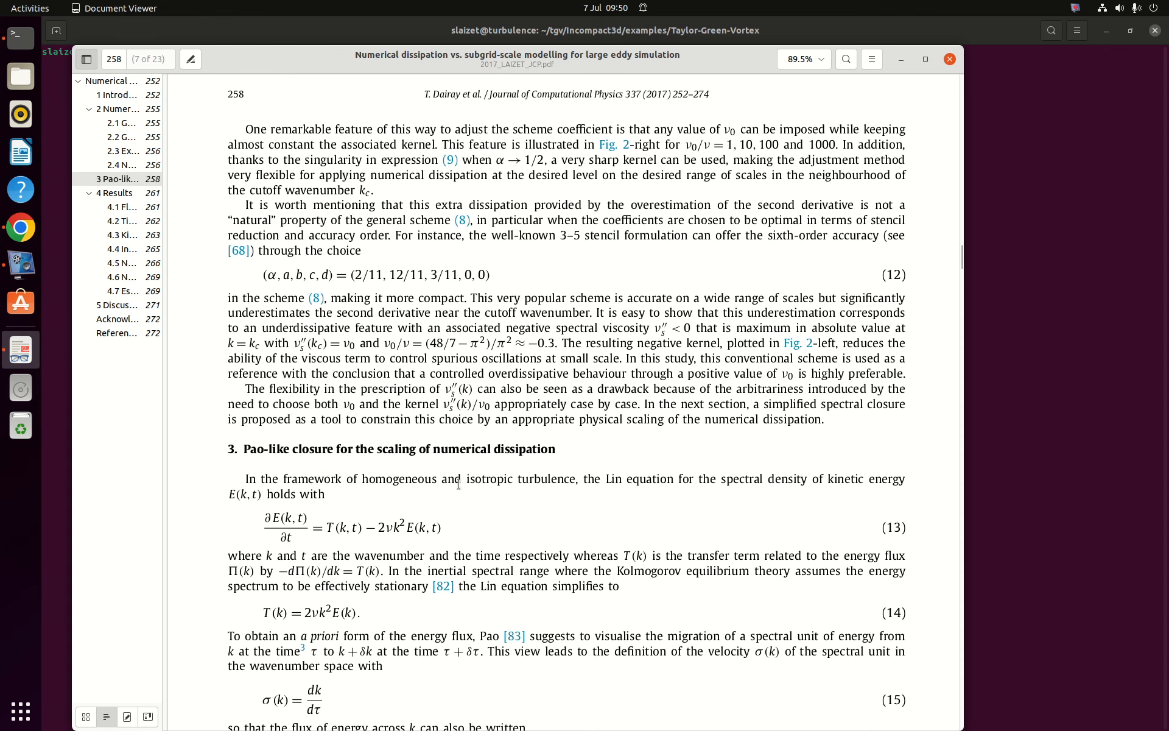
pyautogui.scroll(-3)
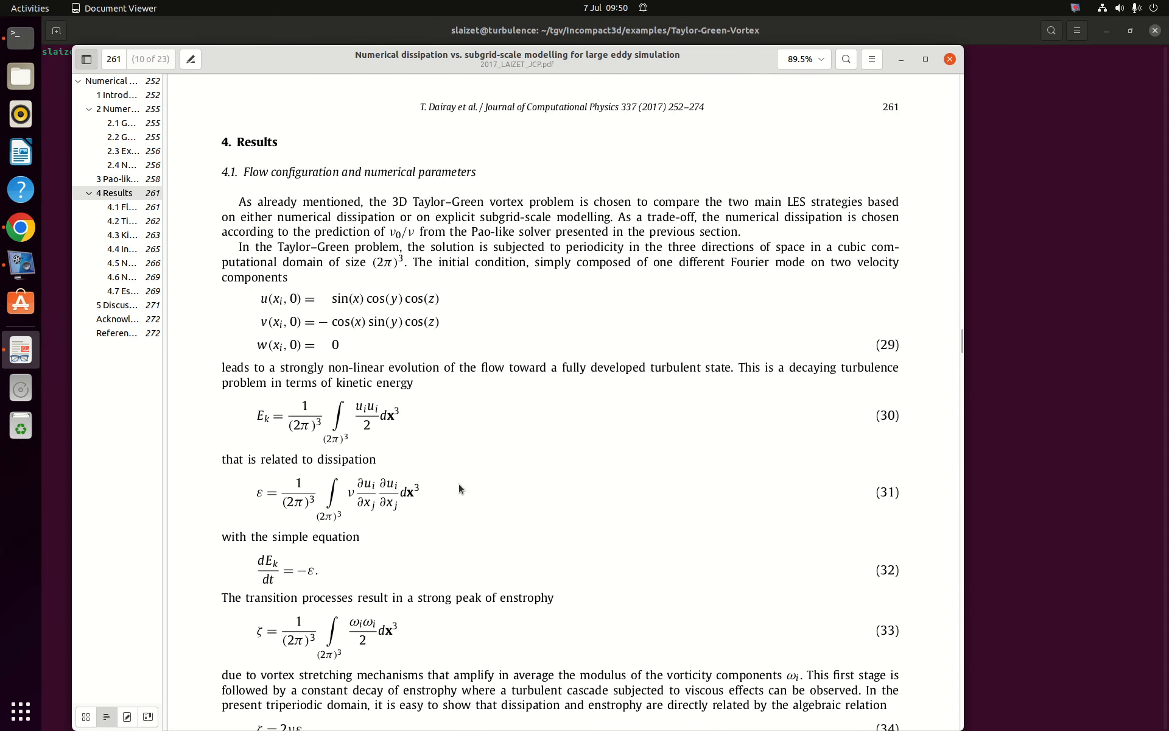
# Scroll to Table 1 of calculation parameters and section 4.2 on kinetic energy.
pyautogui.scroll(-3)
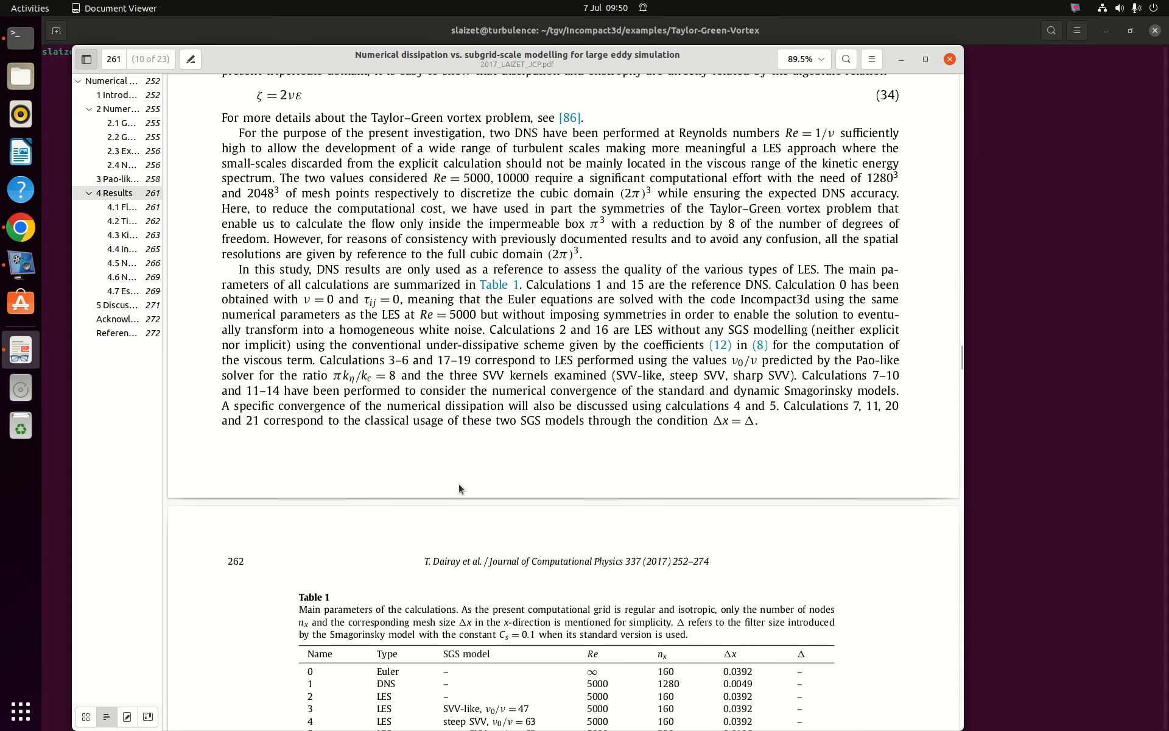
pyautogui.scroll(-3)
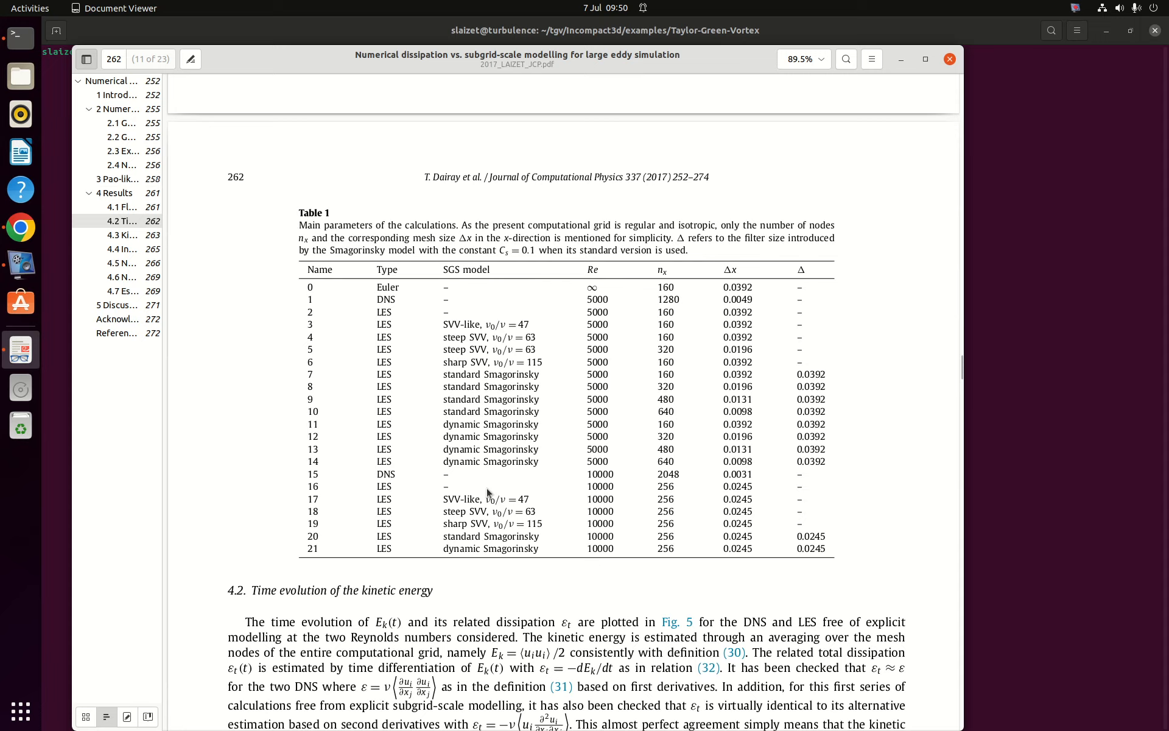
pyautogui.moveTo(493, 494)
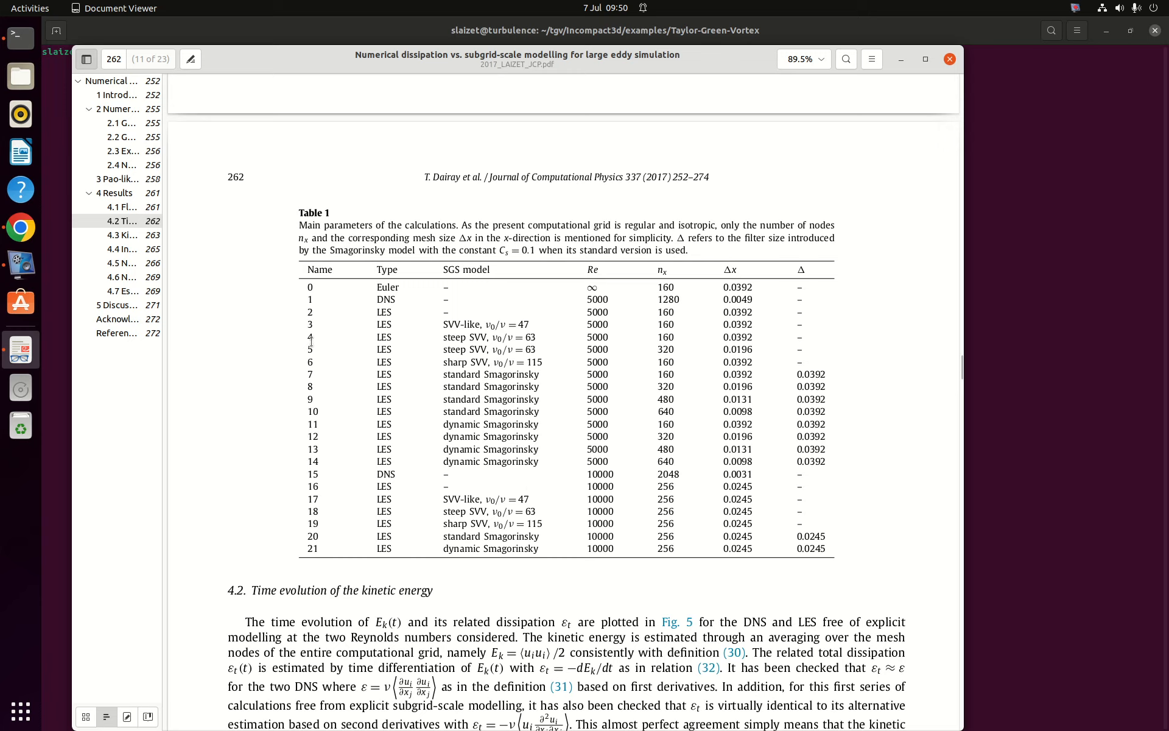
pyautogui.moveTo(375, 346)
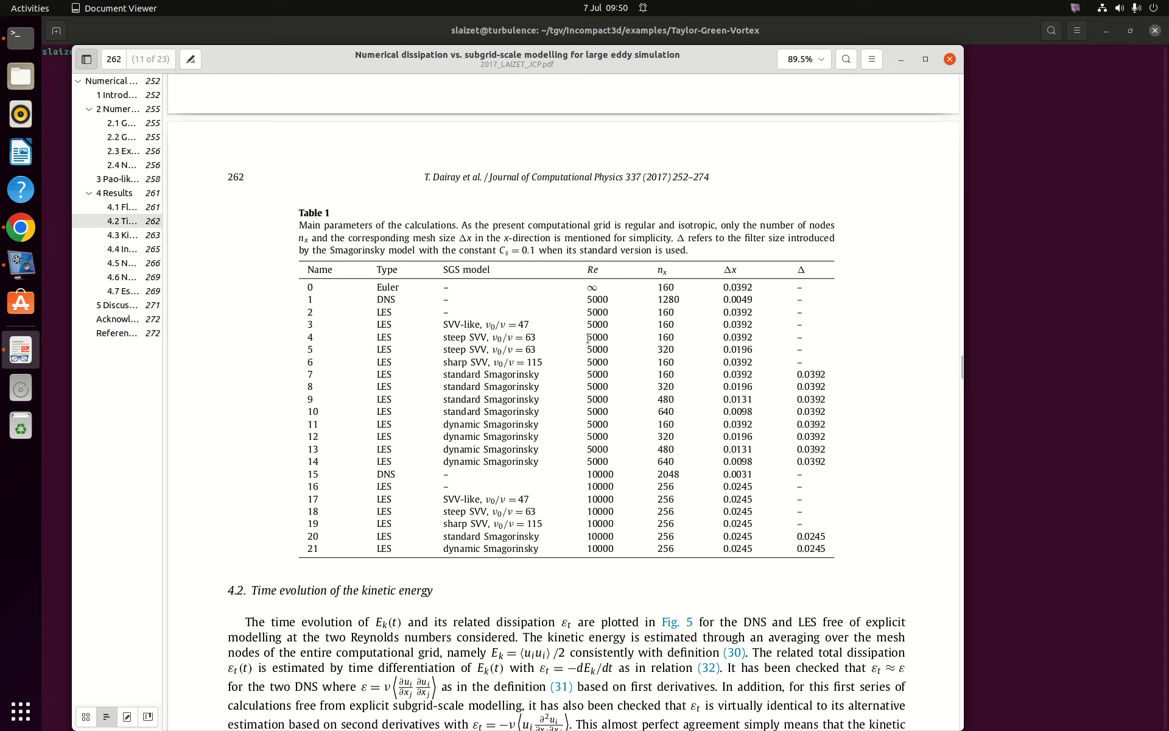
pyautogui.moveTo(613, 348)
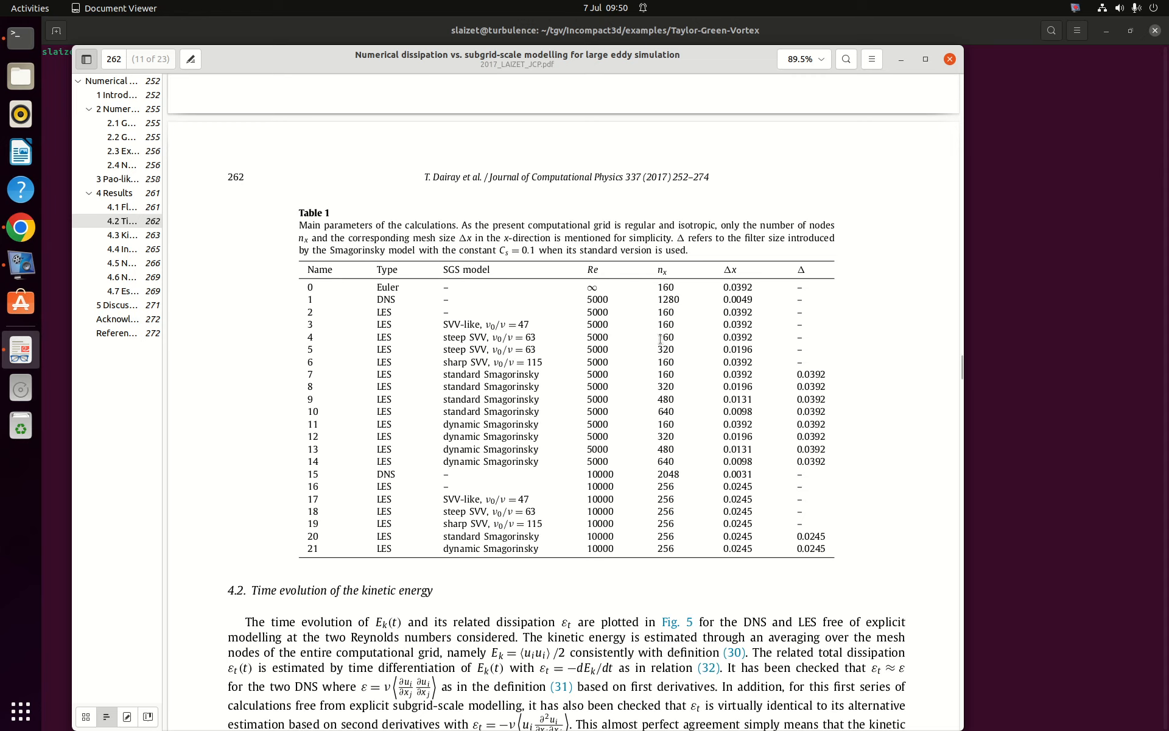
pyautogui.moveTo(680, 344)
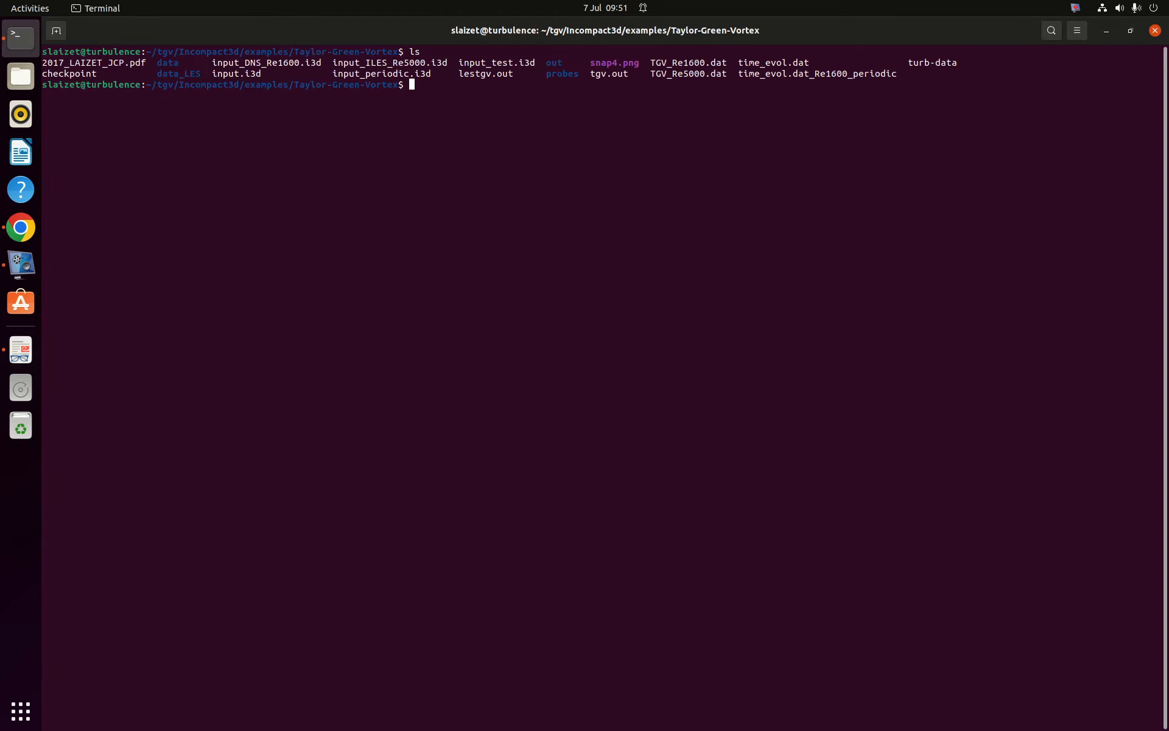
# Begin the cp command copying input_ILES_Re5000.i3d to input.i3d.
pyautogui.write('cp')
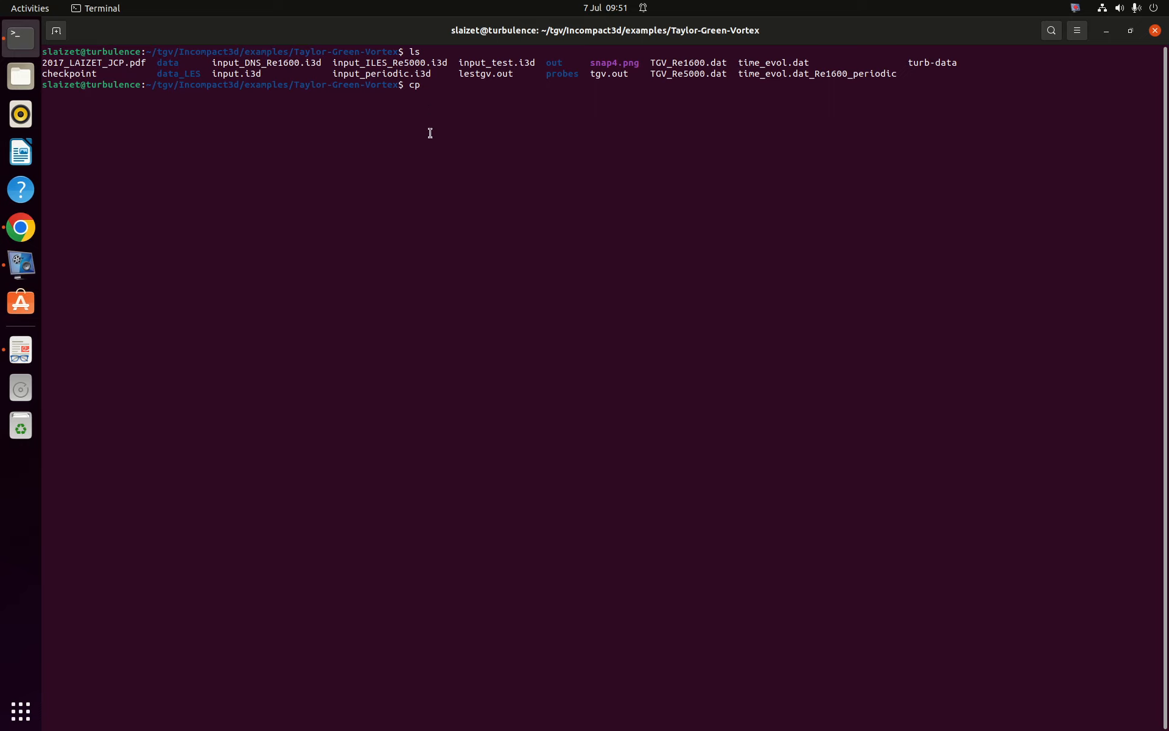
pyautogui.write('" "')
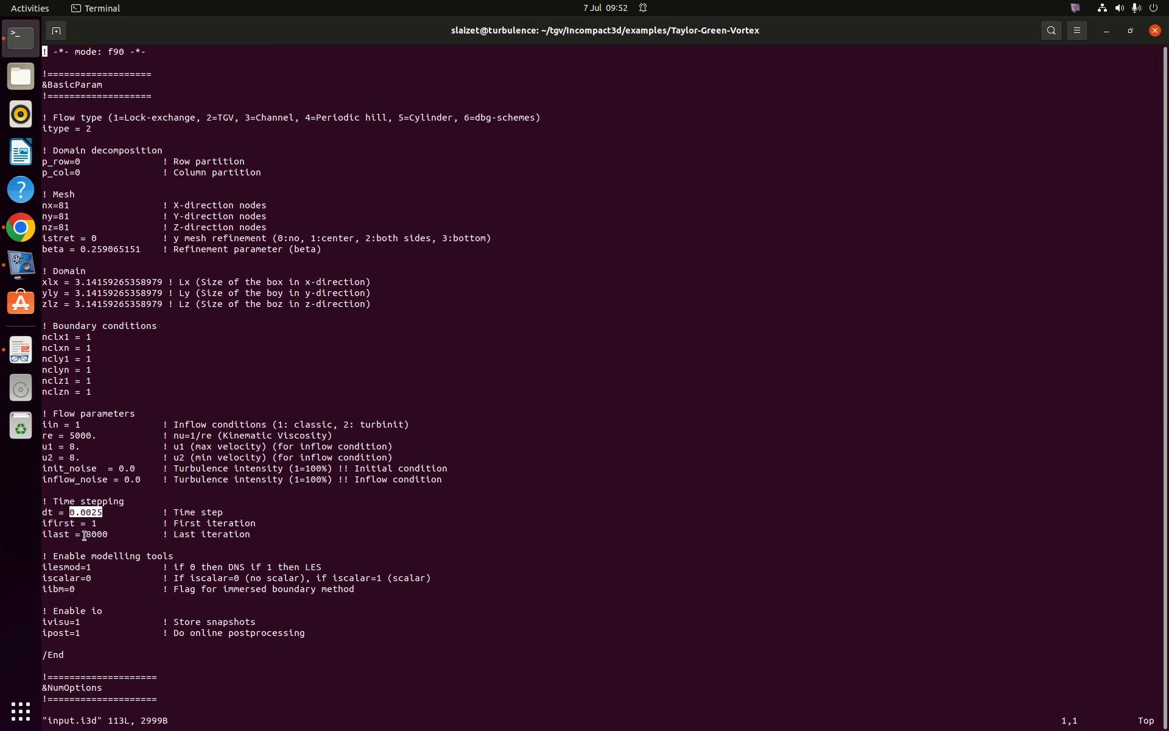
# Scroll input.i3d to the numerical options, output frequencies and LES block with jles=4.
pyautogui.scroll(-3)
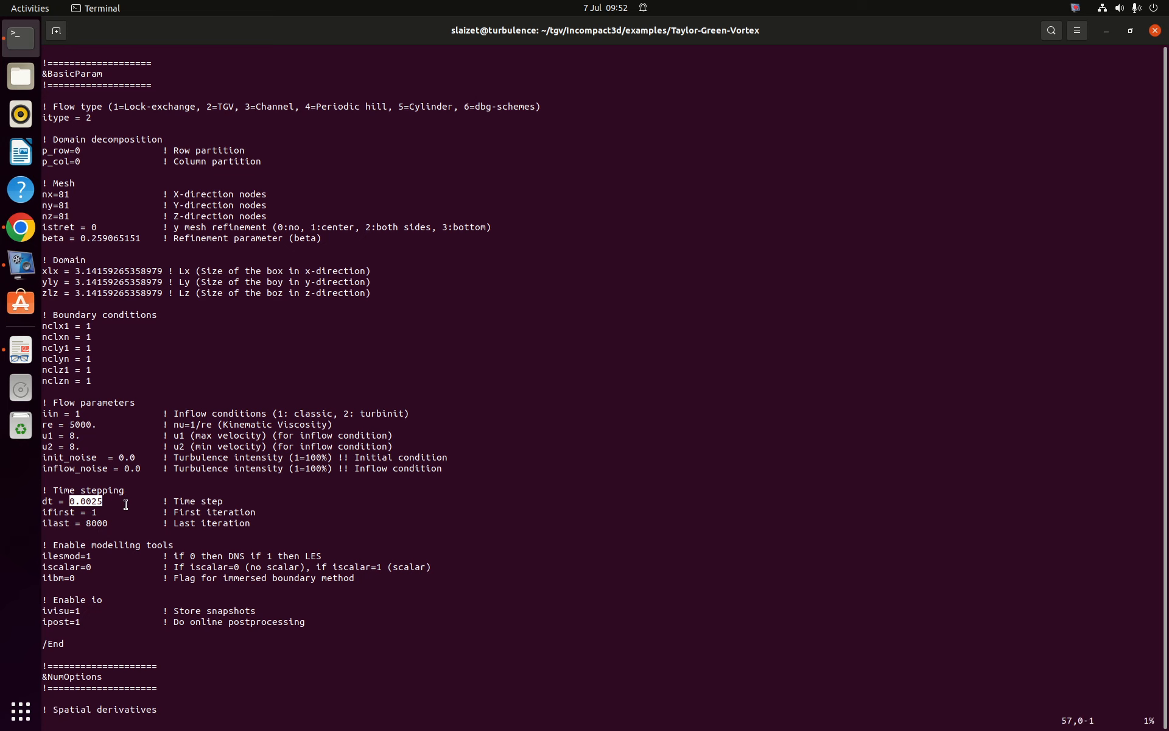
pyautogui.scroll(-3)
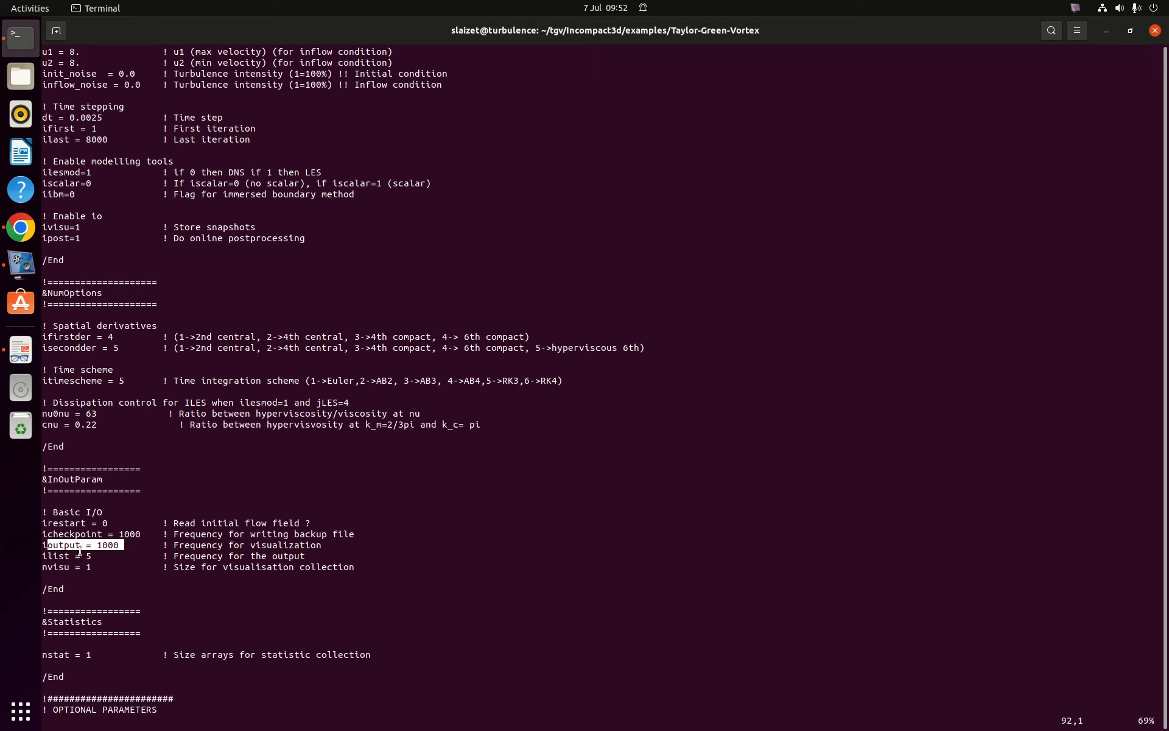
pyautogui.scroll(-3)
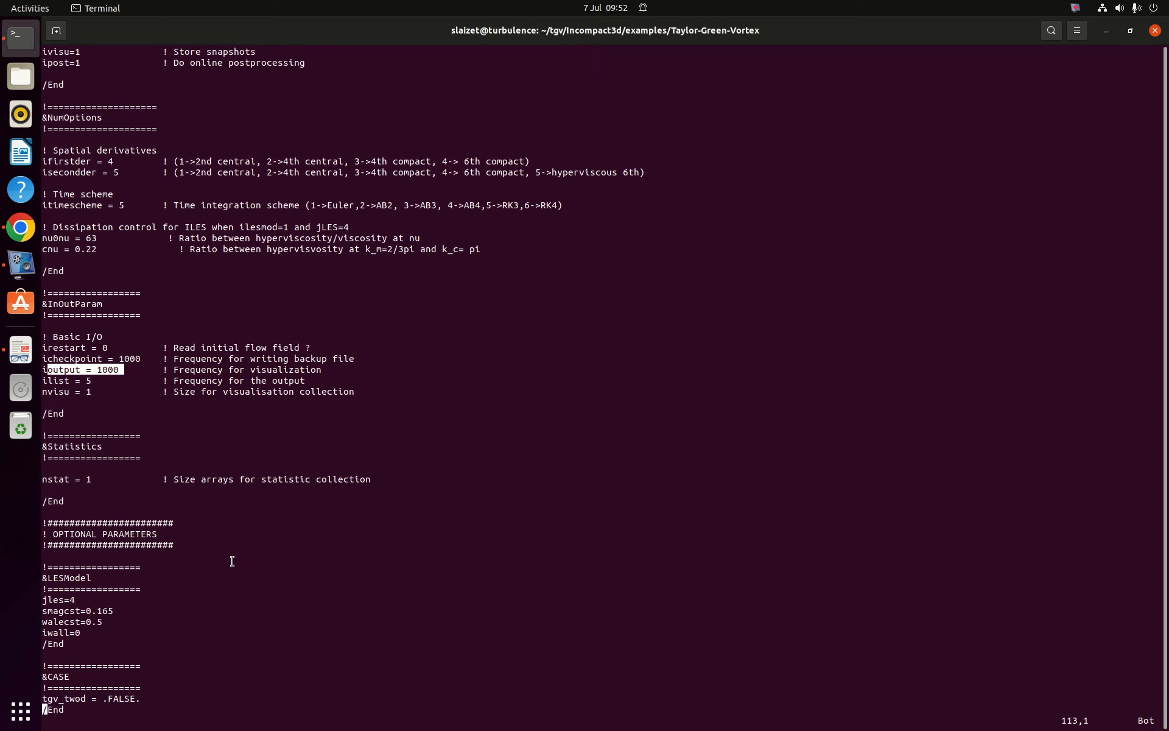
pyautogui.moveTo(198, 592)
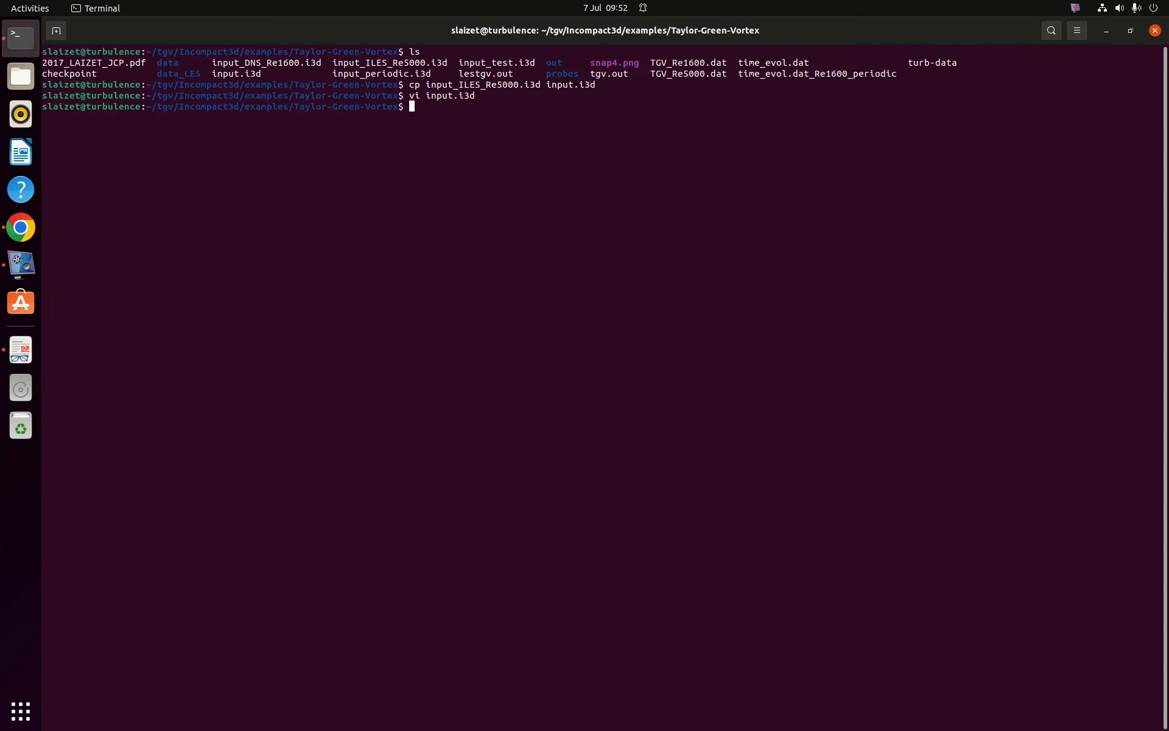
# Launch ../../xcompact3d with mpirun on 8 processes and follow output to step 25.
pyautogui.write('mpirun -')
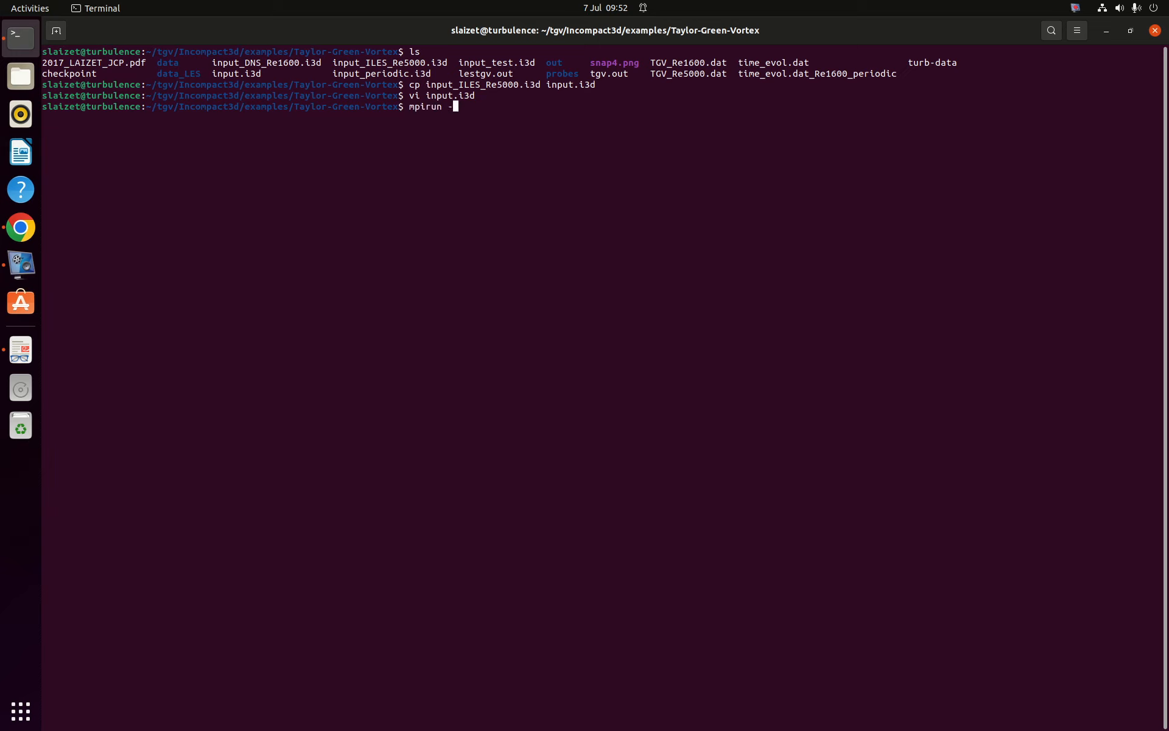
pyautogui.write('np ..')
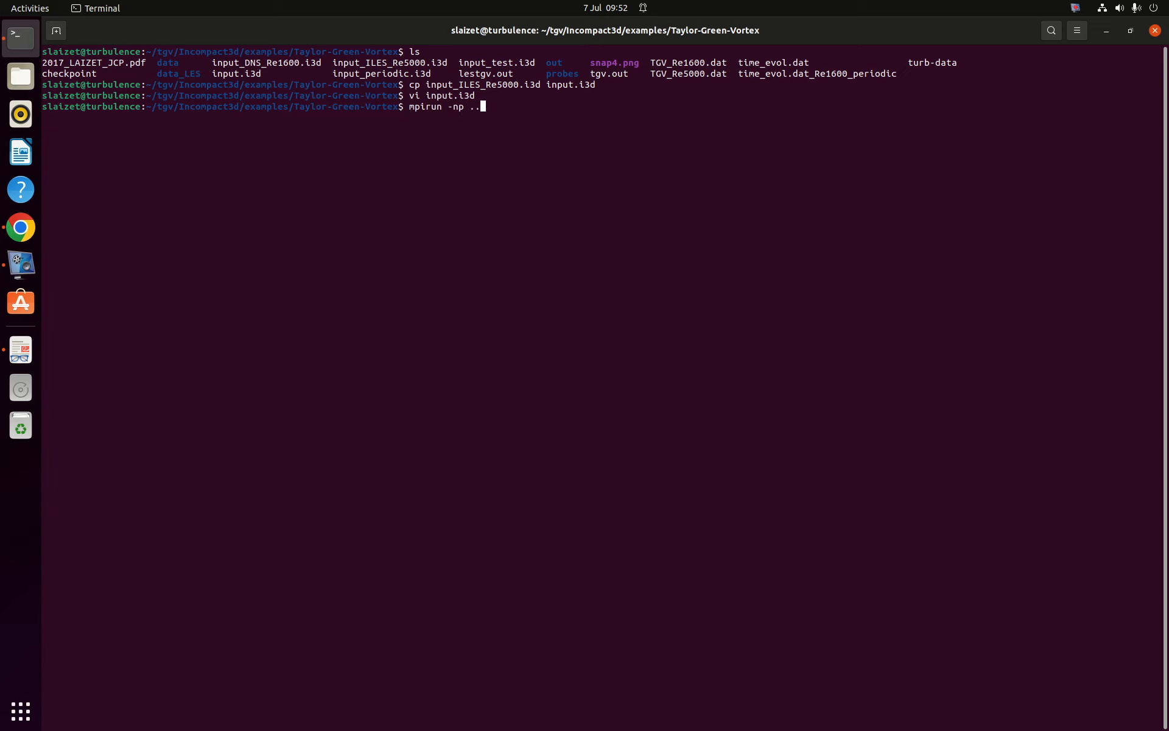
pyautogui.write('/../')
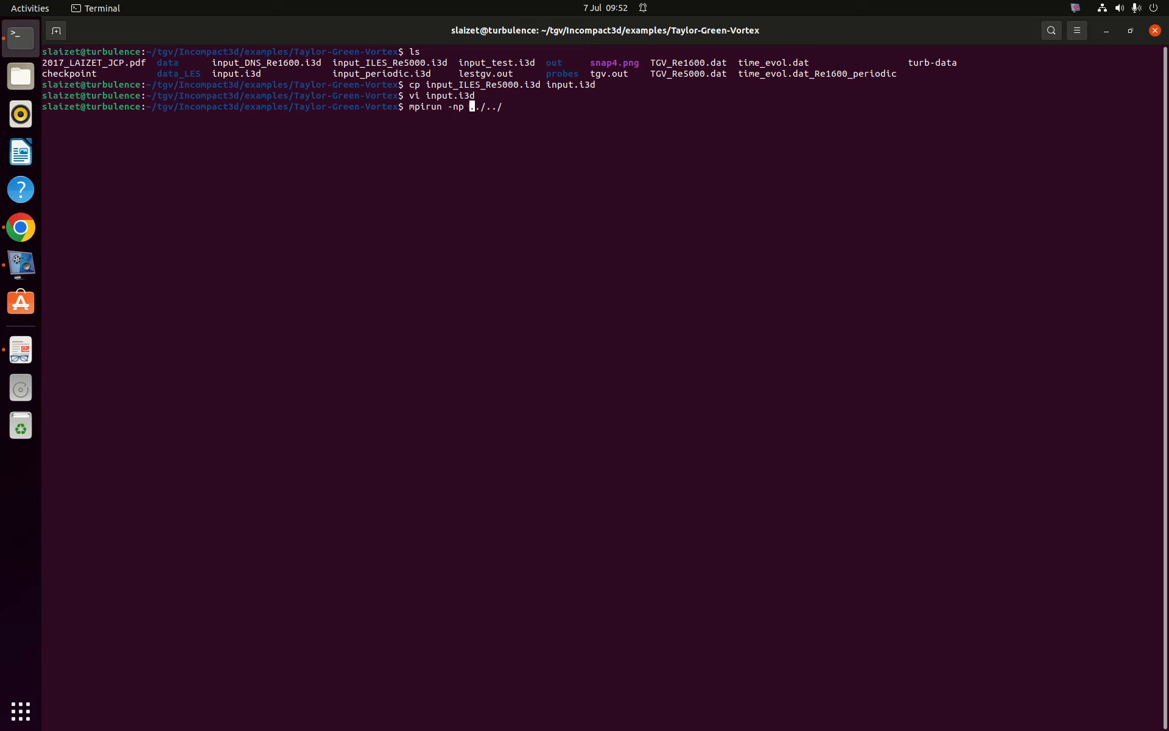
pyautogui.write('8')
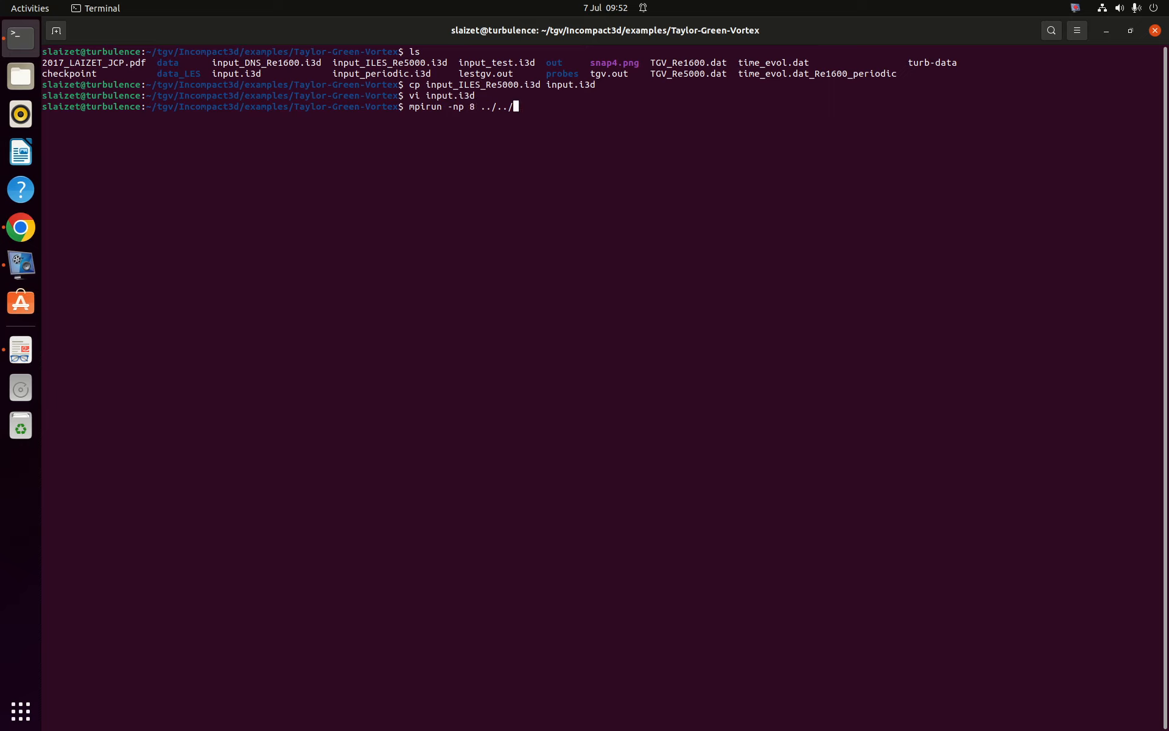
pyautogui.write('xcompact3d')
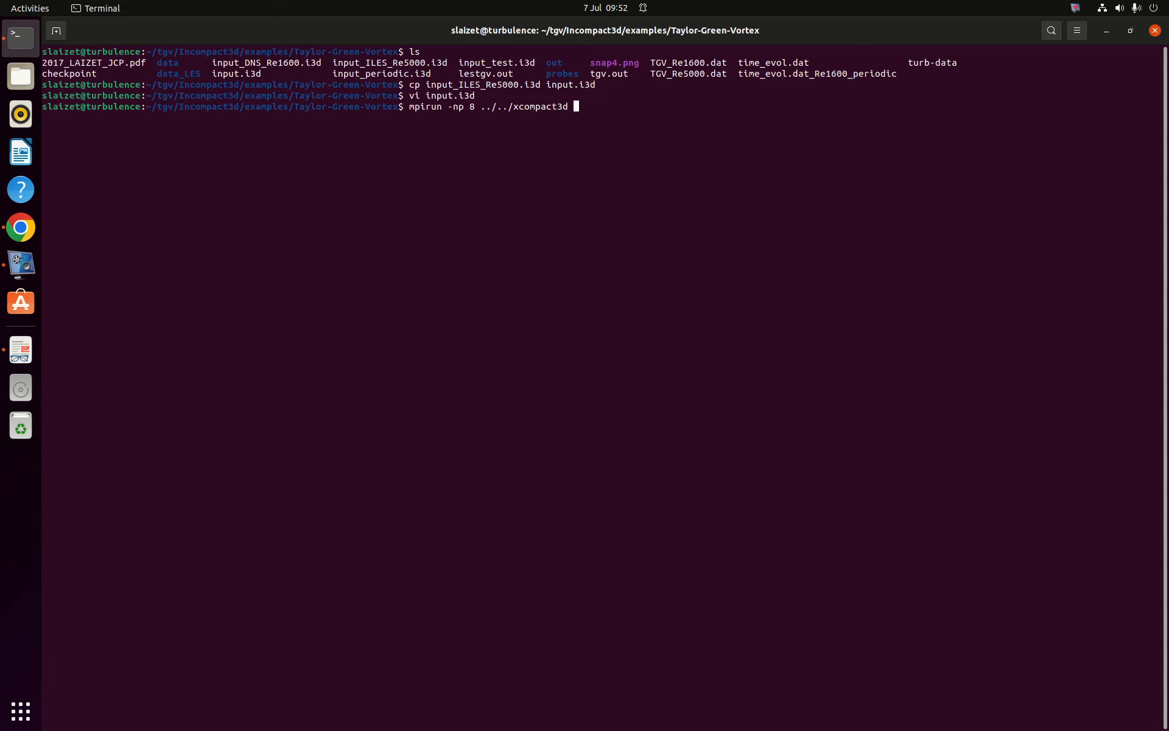
pyautogui.press('Return')
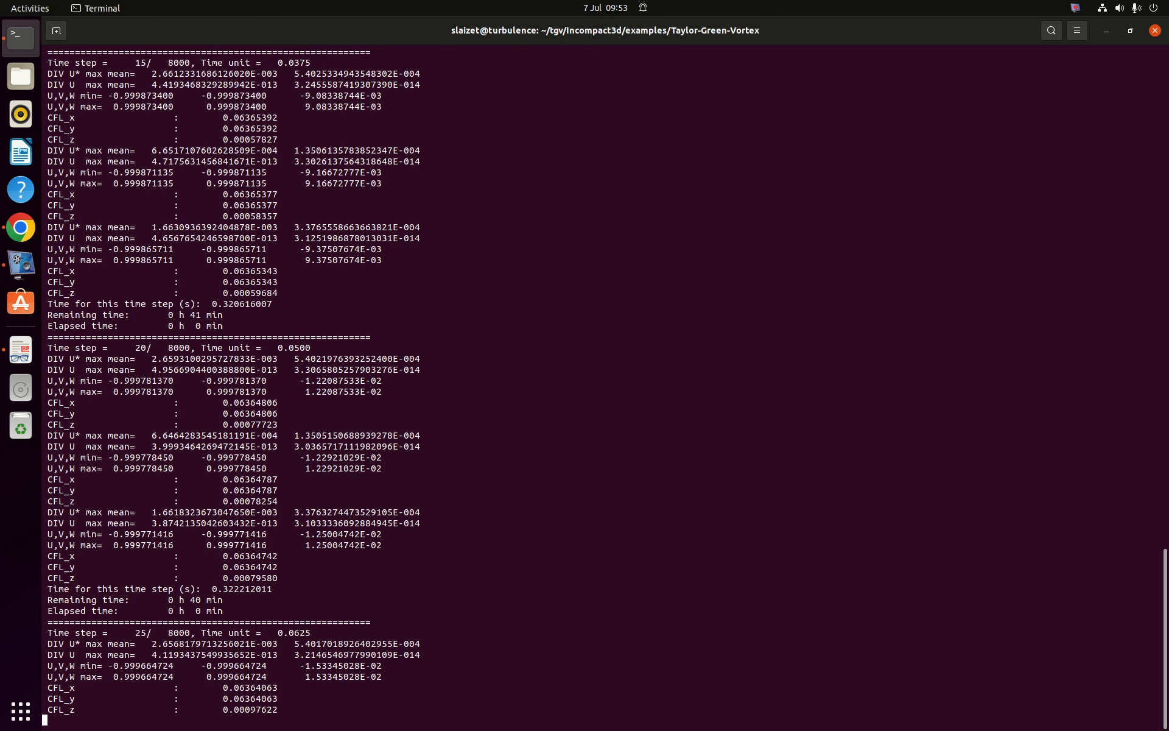
pyautogui.scroll(-3)
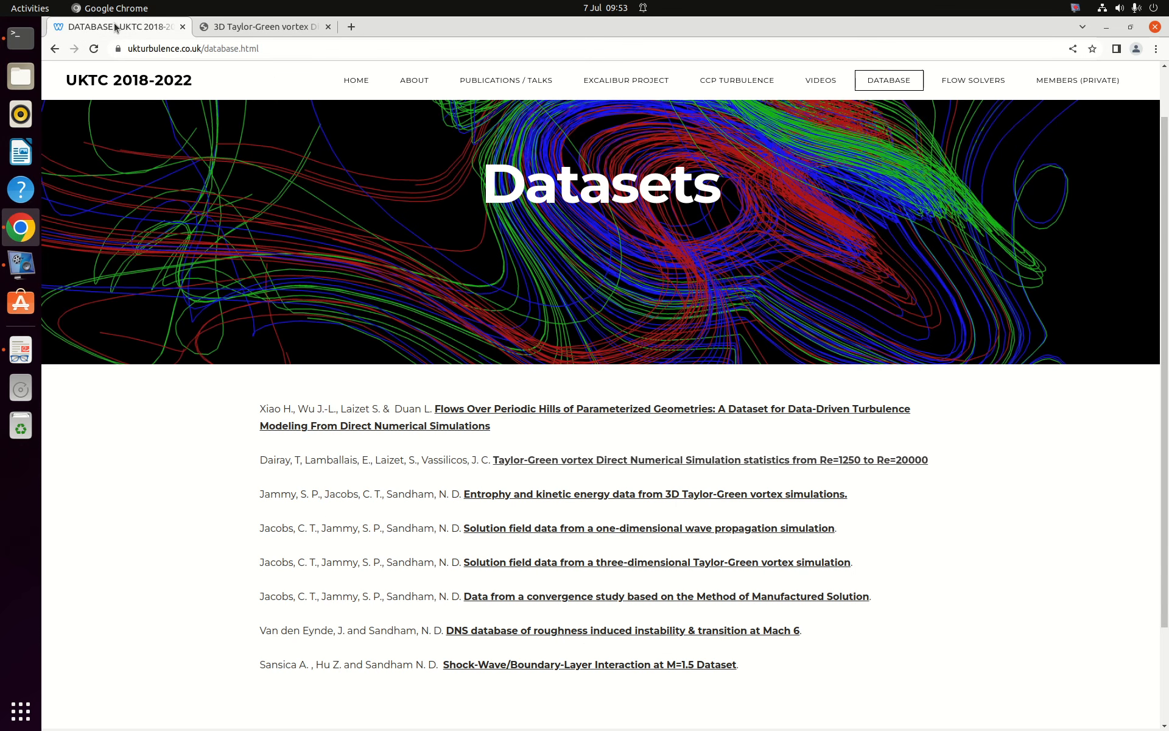
pyautogui.moveTo(180, 53)
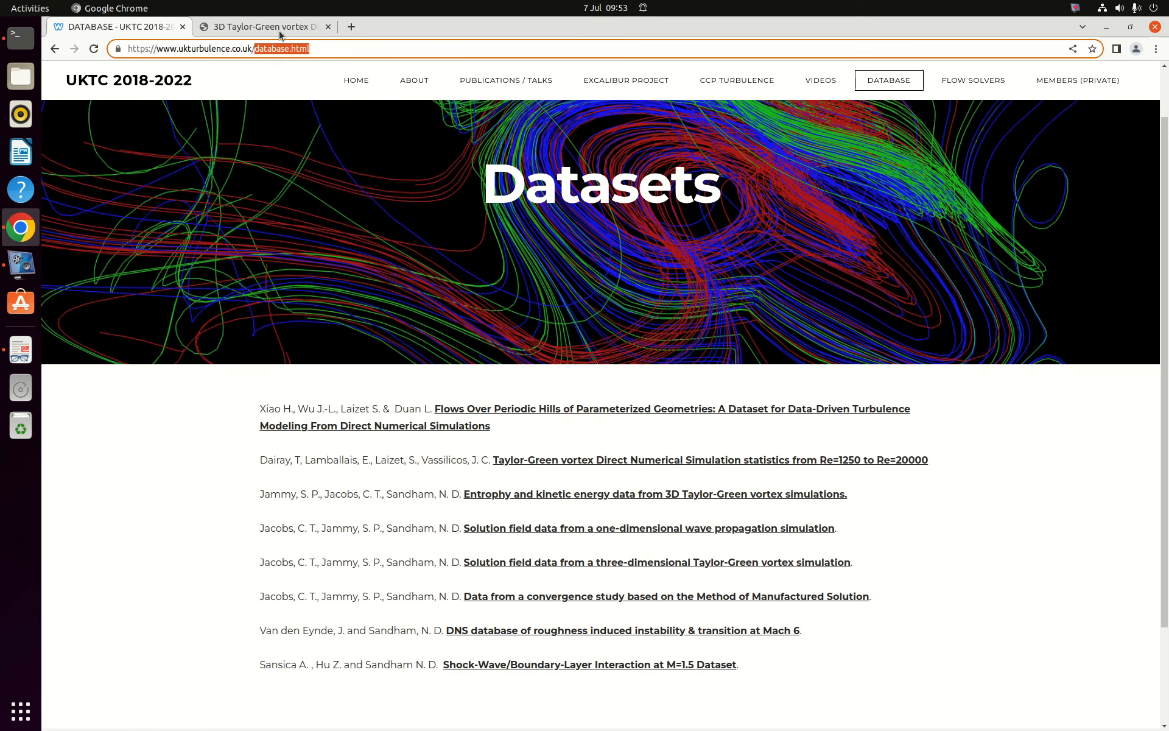
# Switch to the Zenodo TGV statistics record and highlight a dissipation column description.
pyautogui.click(262, 27)
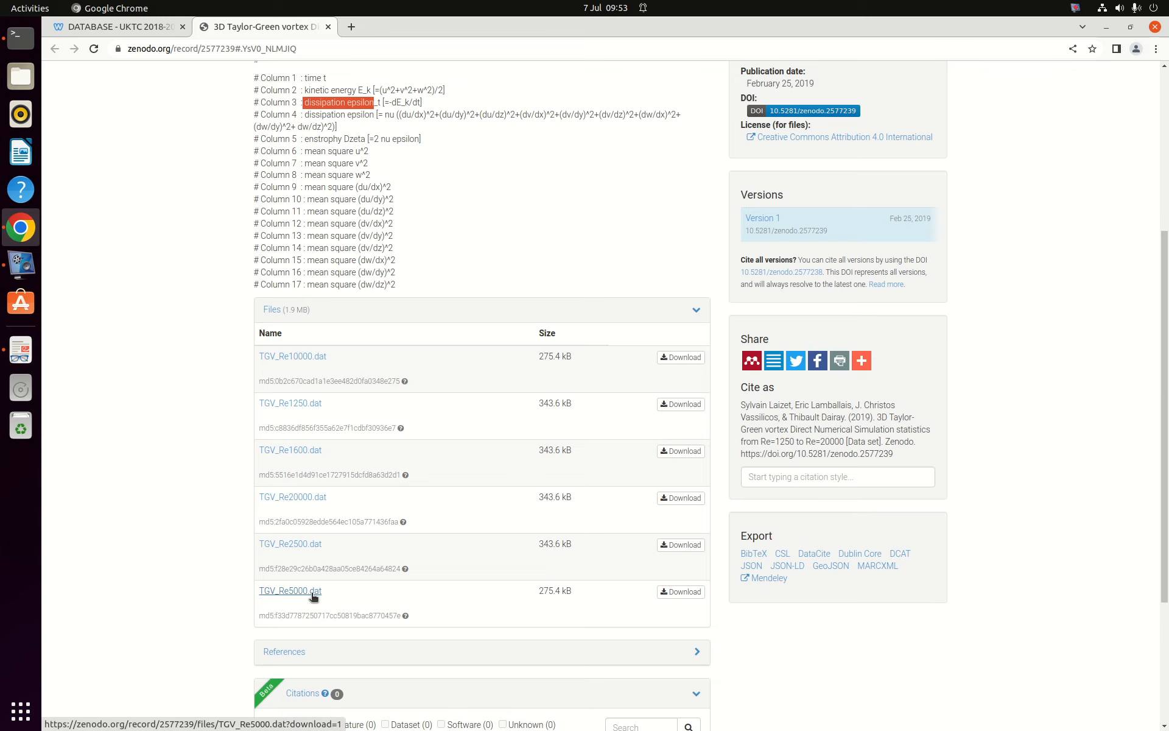
pyautogui.moveTo(306, 595)
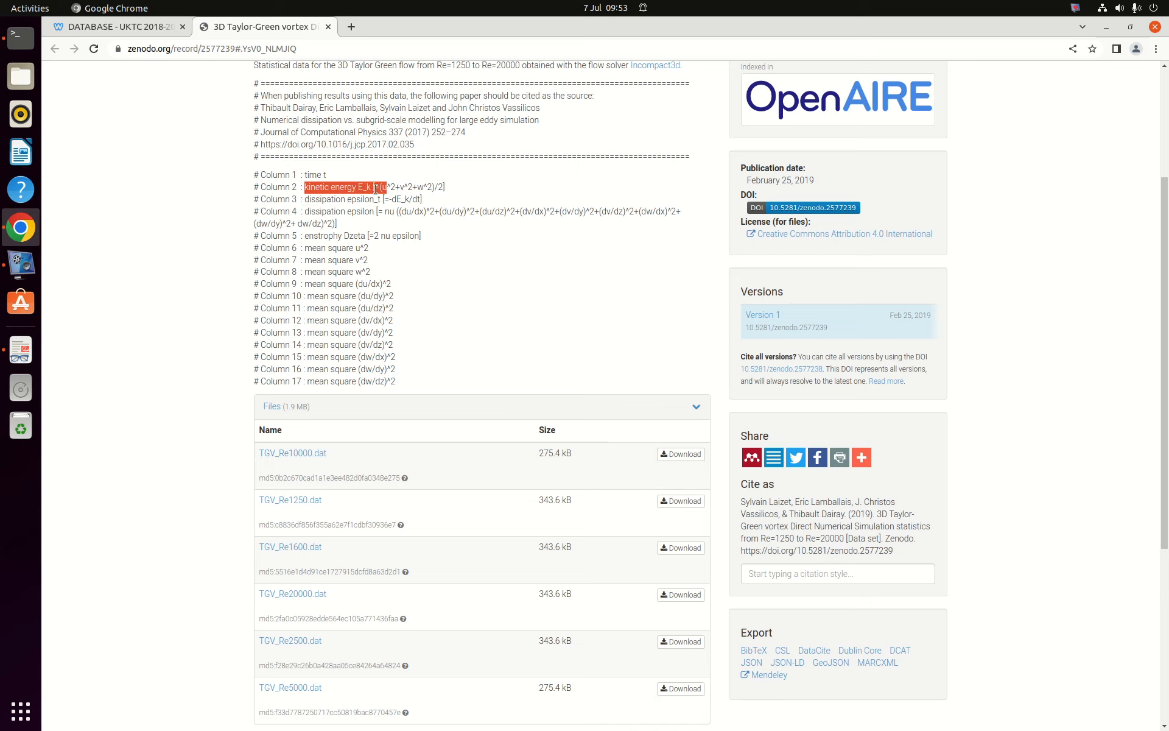
pyautogui.moveTo(298, 199); pyautogui.dragTo(377, 217)
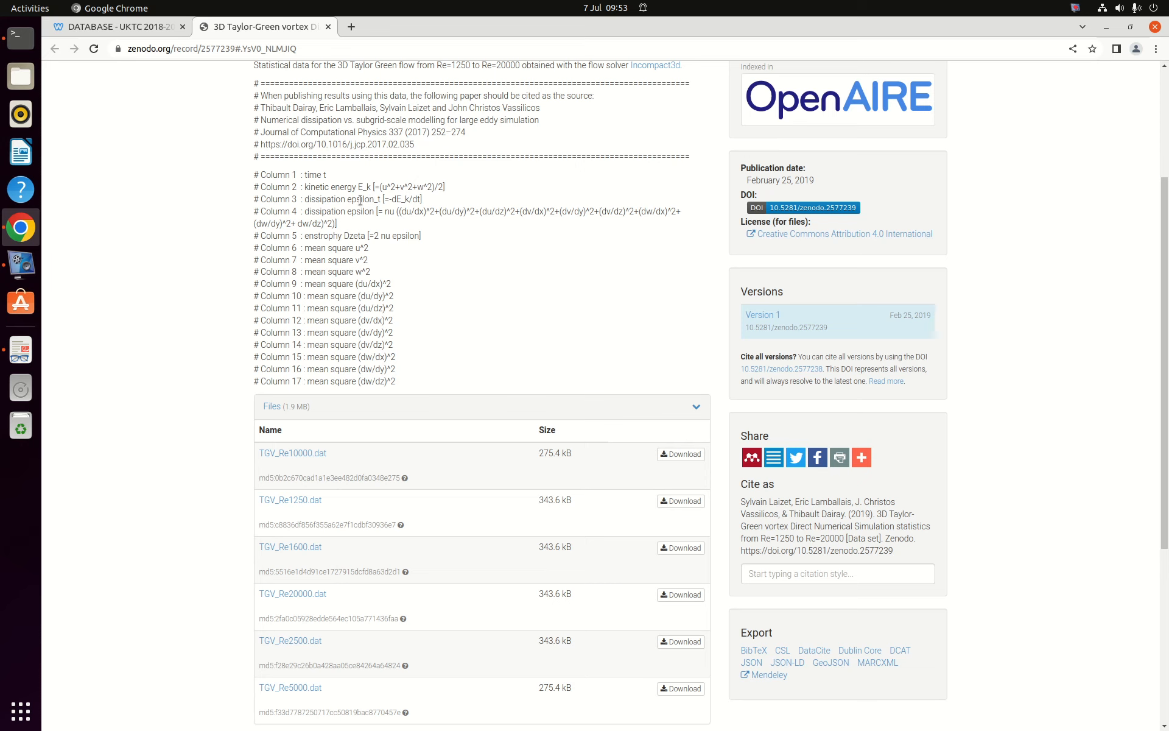
pyautogui.moveTo(1096, 32)
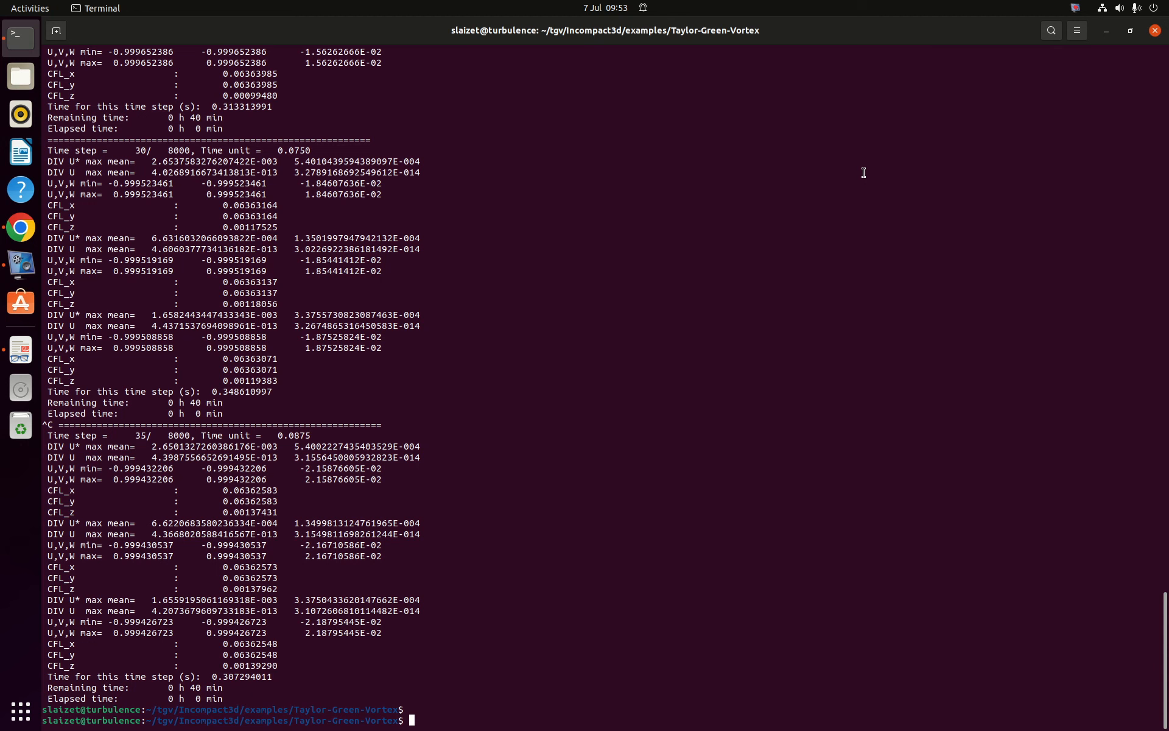
# Start gnuplot and type a plot comparing TGV_Re5000.dat with ../data_TGV/time_evol.dat_Re5000.
pyautogui.write('gnuplot')
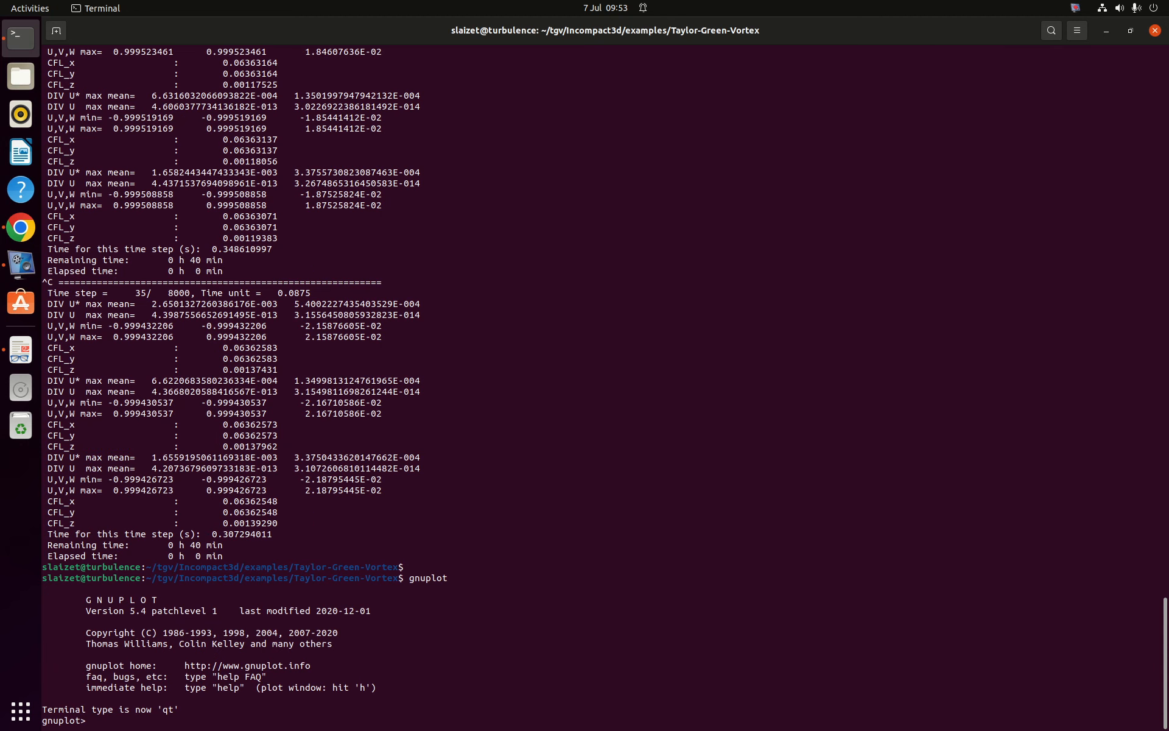
pyautogui.write("plot 'TGV_Re5000.dat' u 1:4 w lp,'../data_TGV/time_evol.dat_Re5000' u 1:4 w lp")
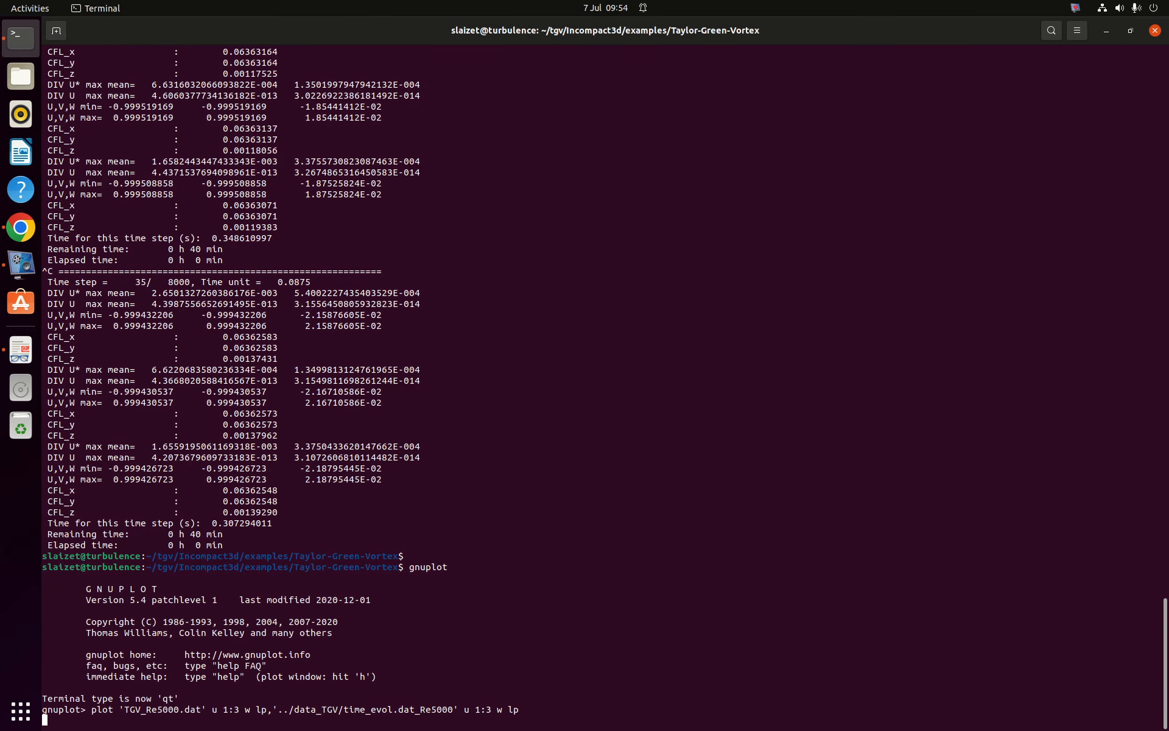
# Run the dissipation comparison plot, inspect the differing peaks, and close its window.
pyautogui.press('Return')
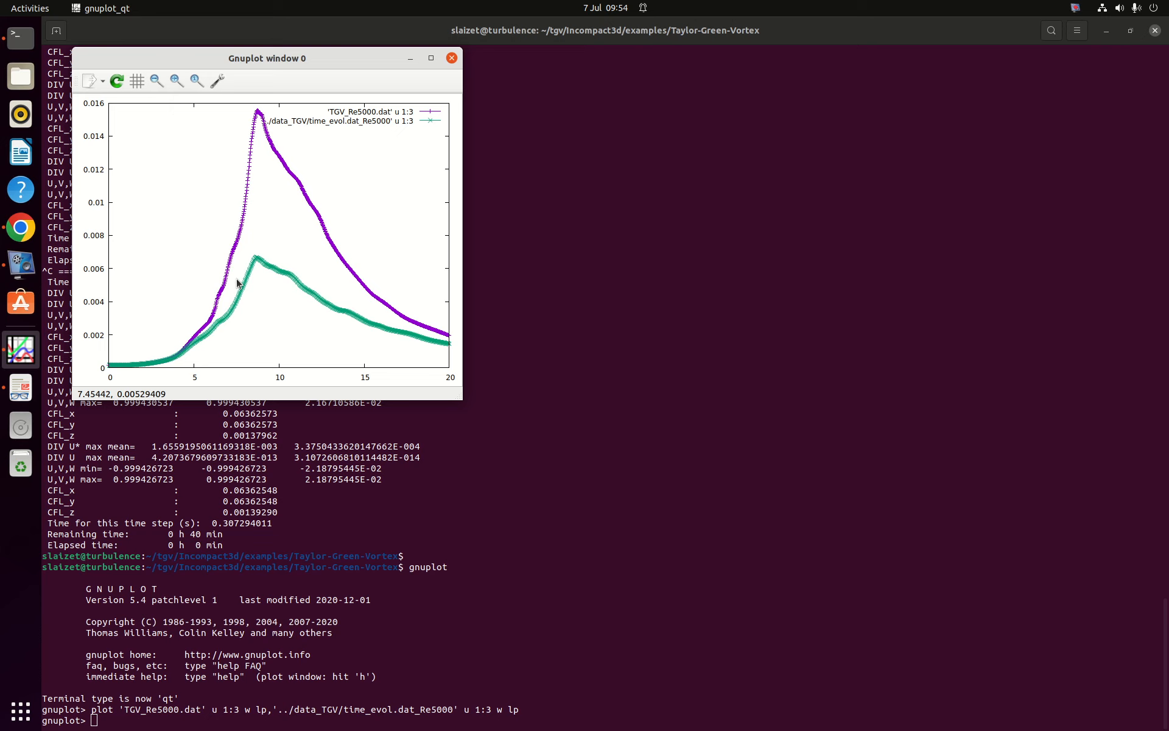
pyautogui.click(452, 58)
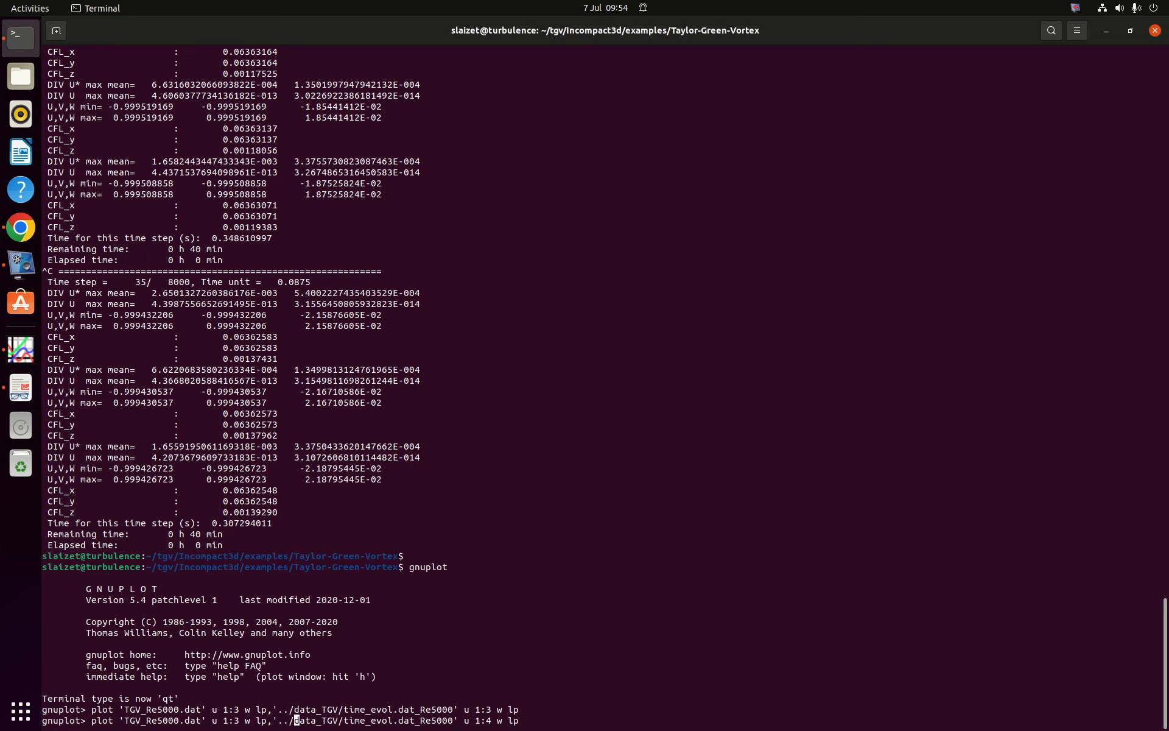
# Run the column-4 dissipation comparison of both files.
pyautogui.write('4')
pyautogui.press('Return')
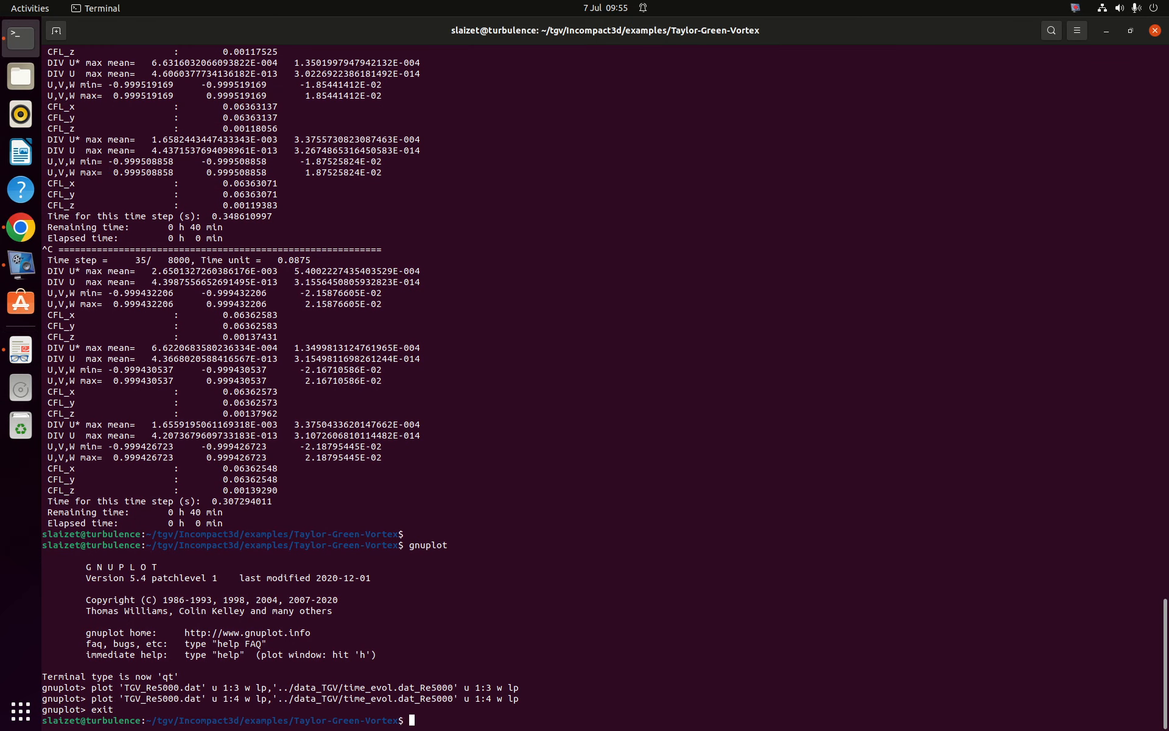
# Launch ParaView and open the data_LES snapshot xdmf series with the XDMF Reader.
pyautogui.write('paraview &')
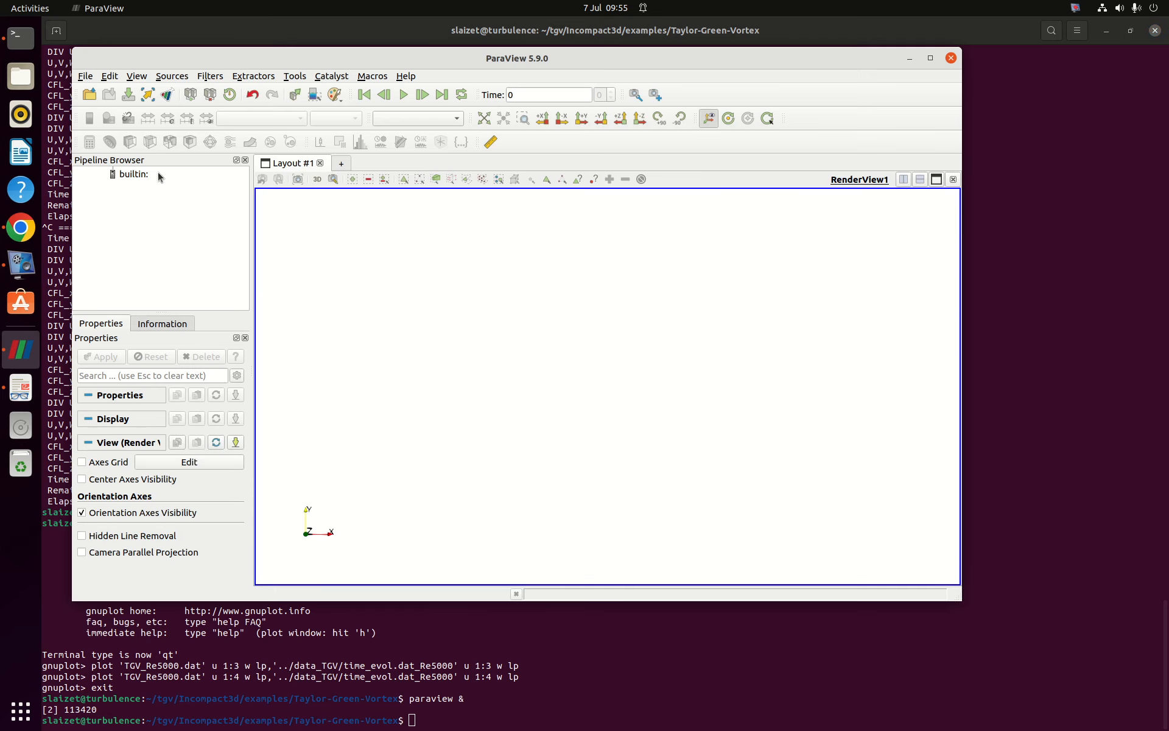
pyautogui.click(90, 94)
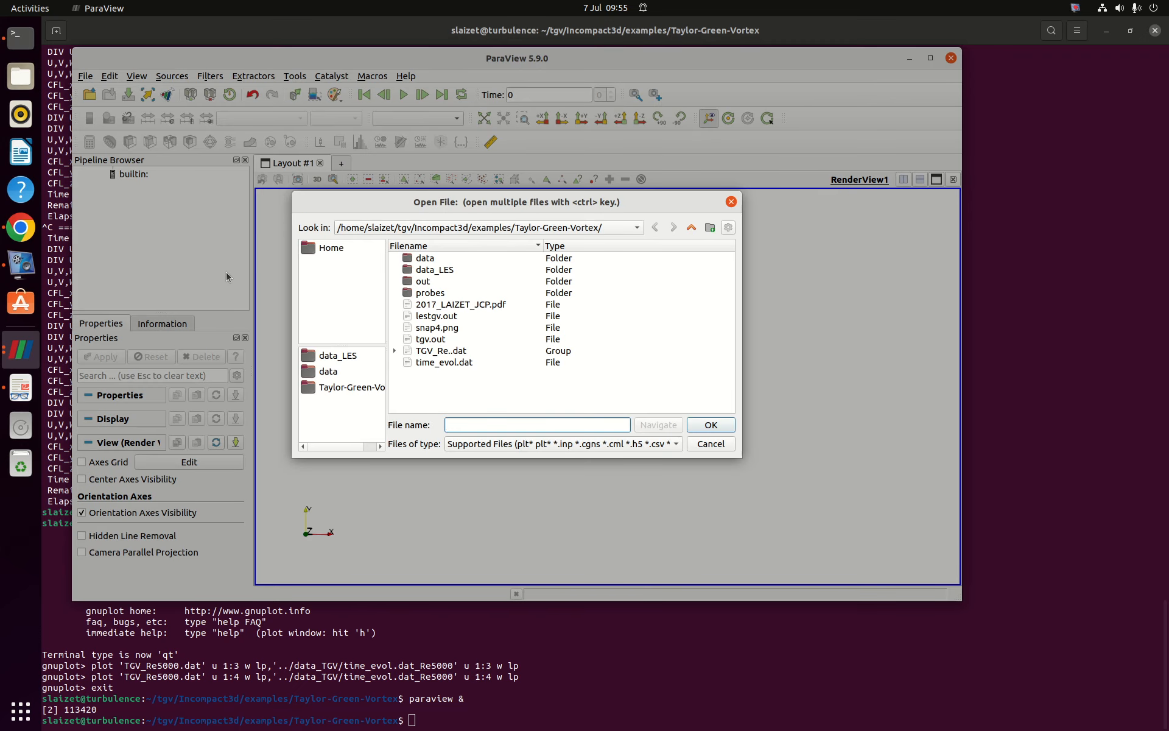
pyautogui.click(434, 270)
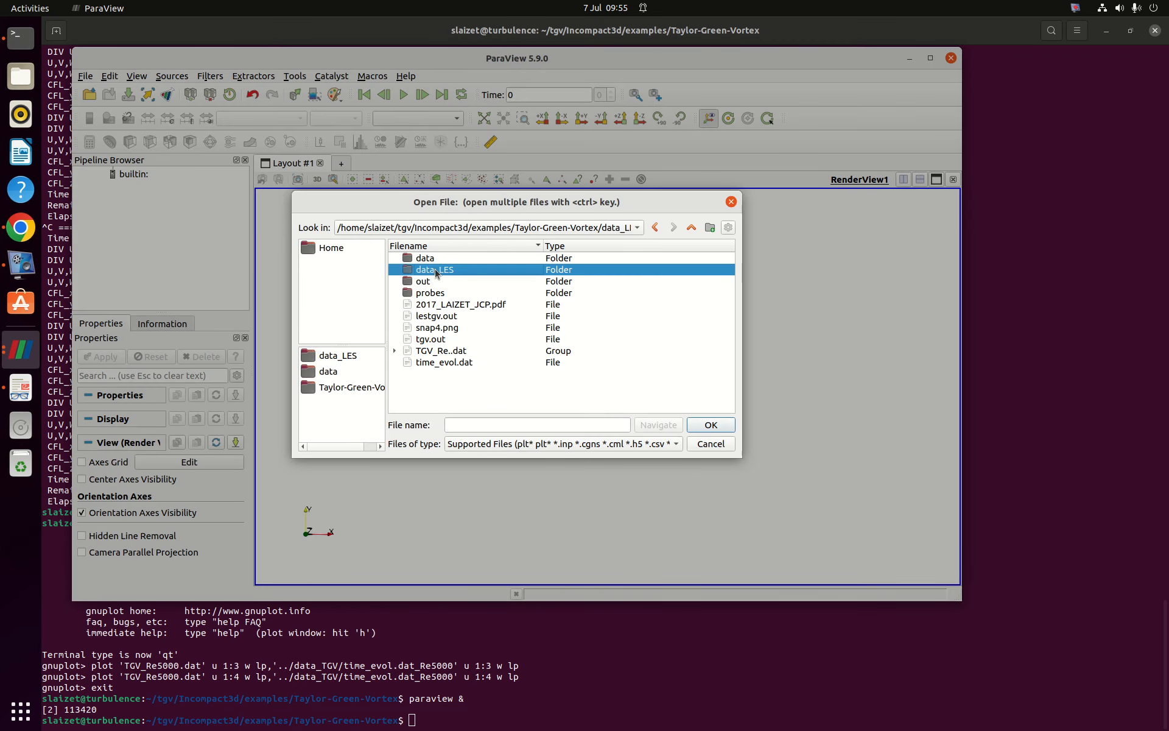
pyautogui.doubleClick(434, 270)
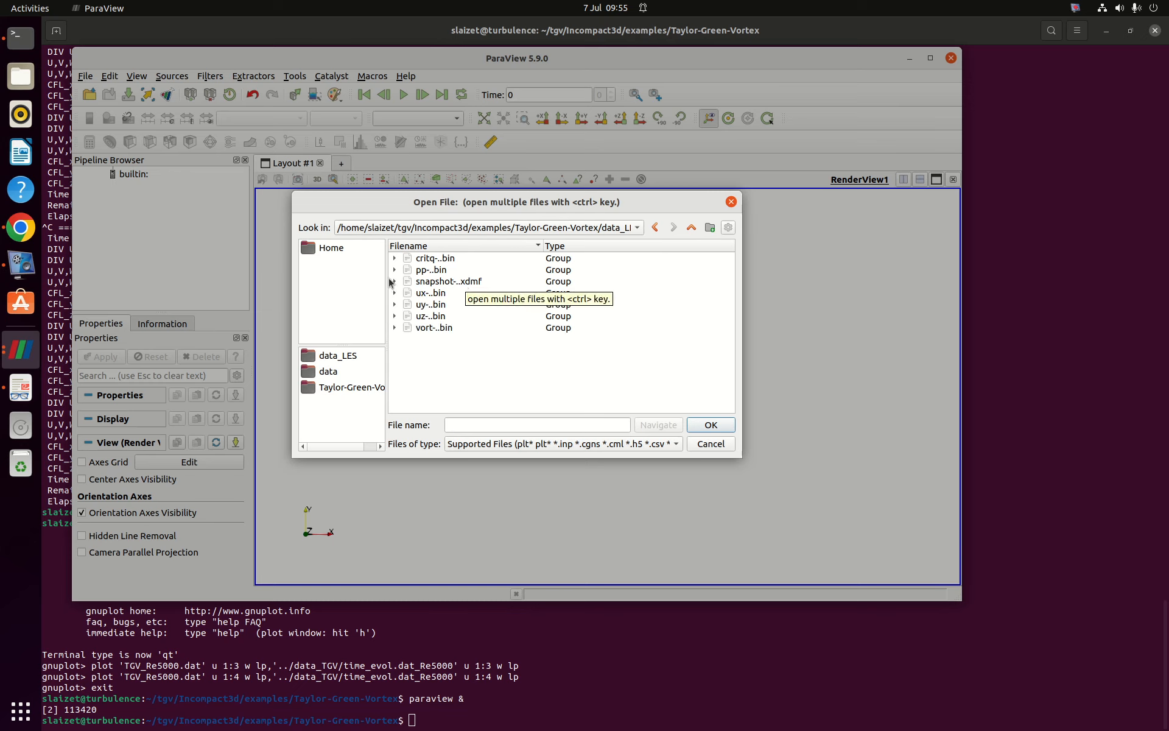
pyautogui.click(394, 280)
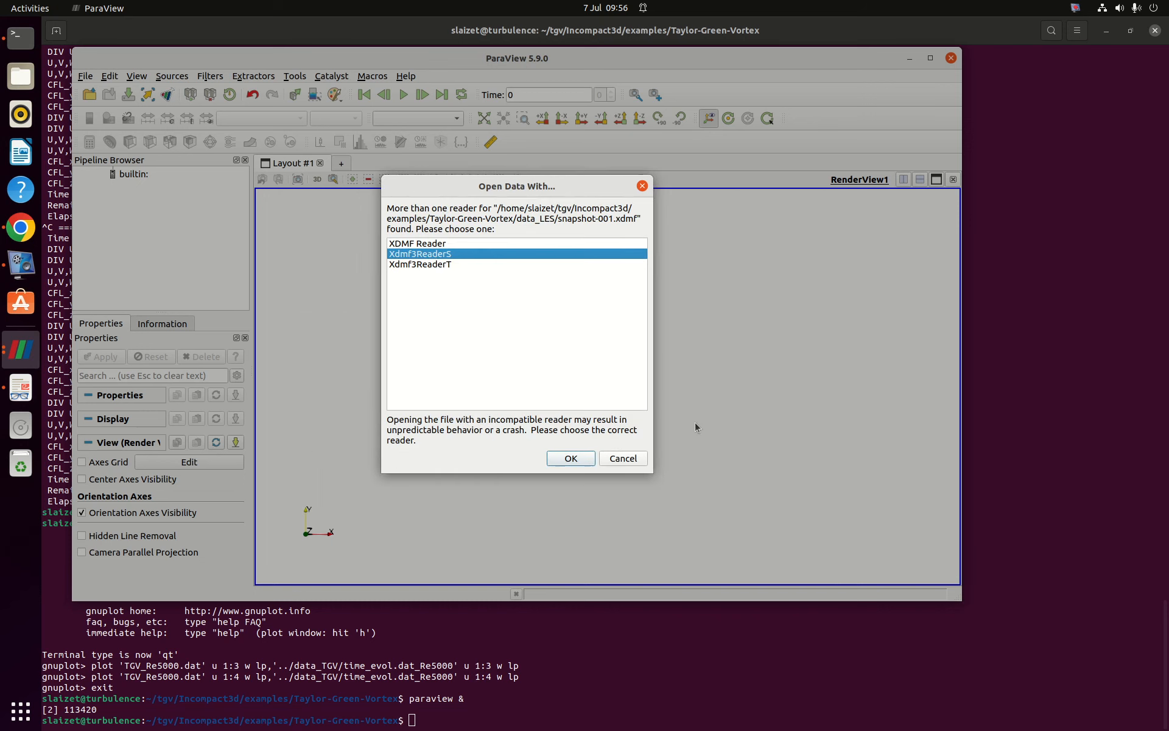
pyautogui.click(437, 243)
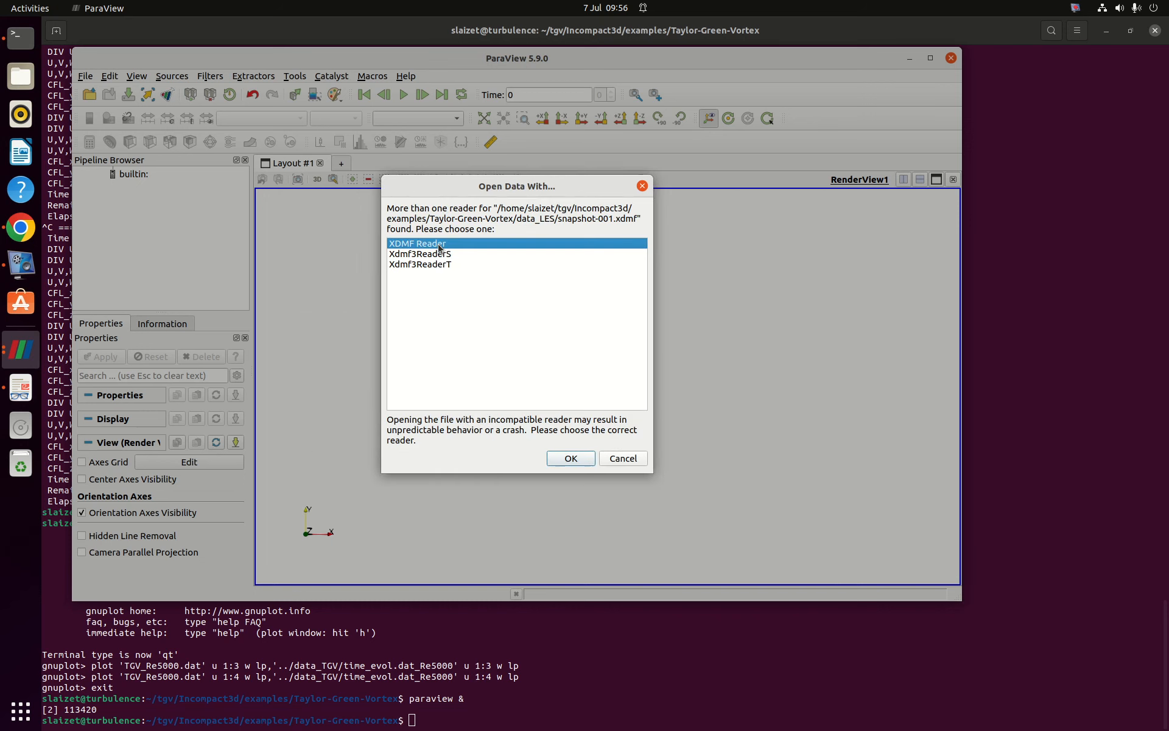
pyautogui.click(571, 458)
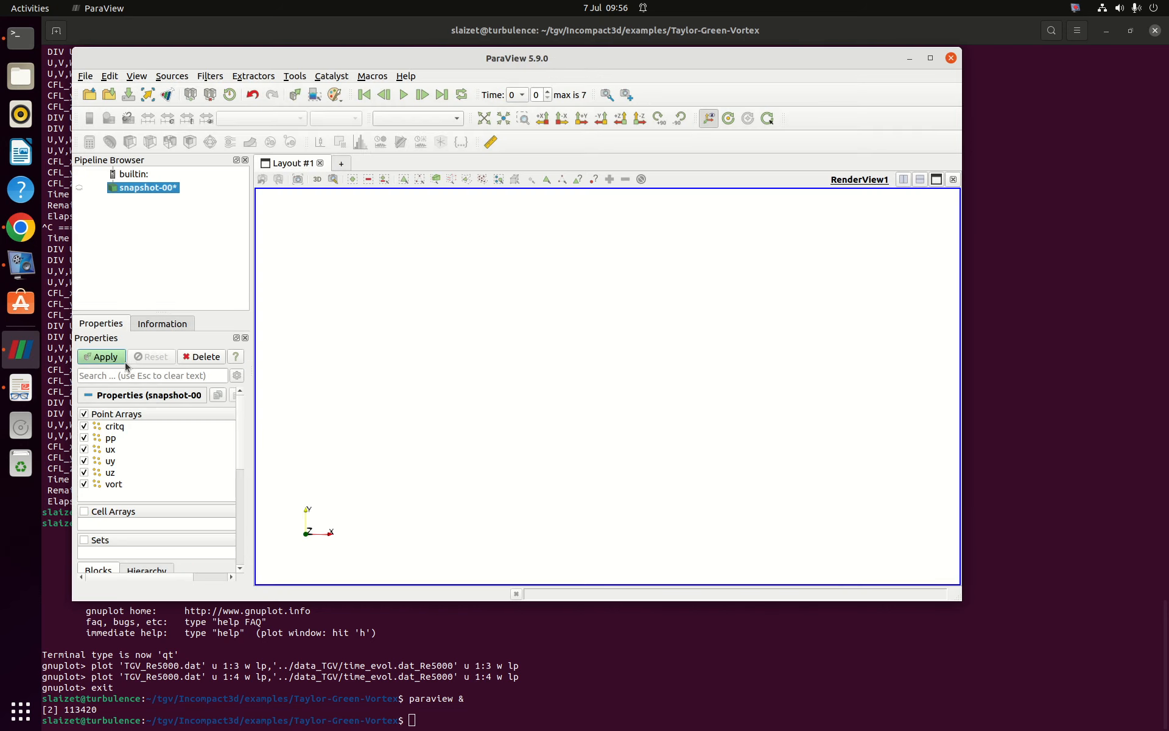
# Load the snapshot, contour it at critq = 1, and colour the isosurfaces by ux.
pyautogui.click(101, 357)
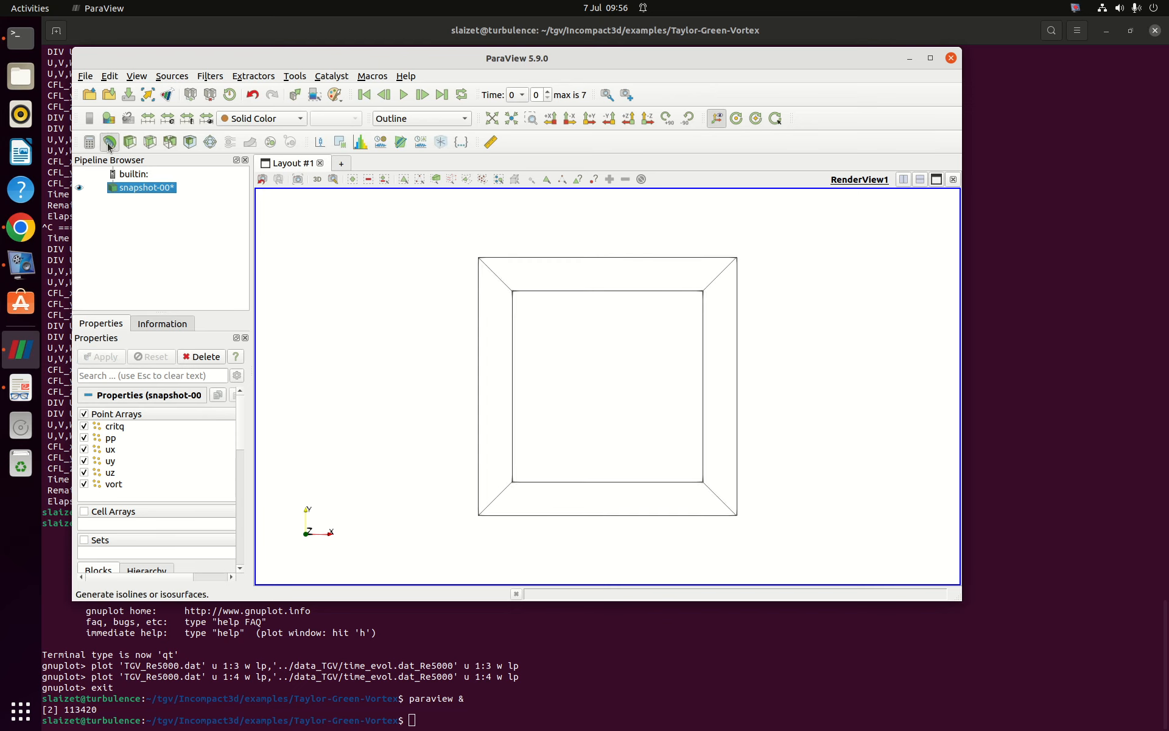
pyautogui.click(109, 141)
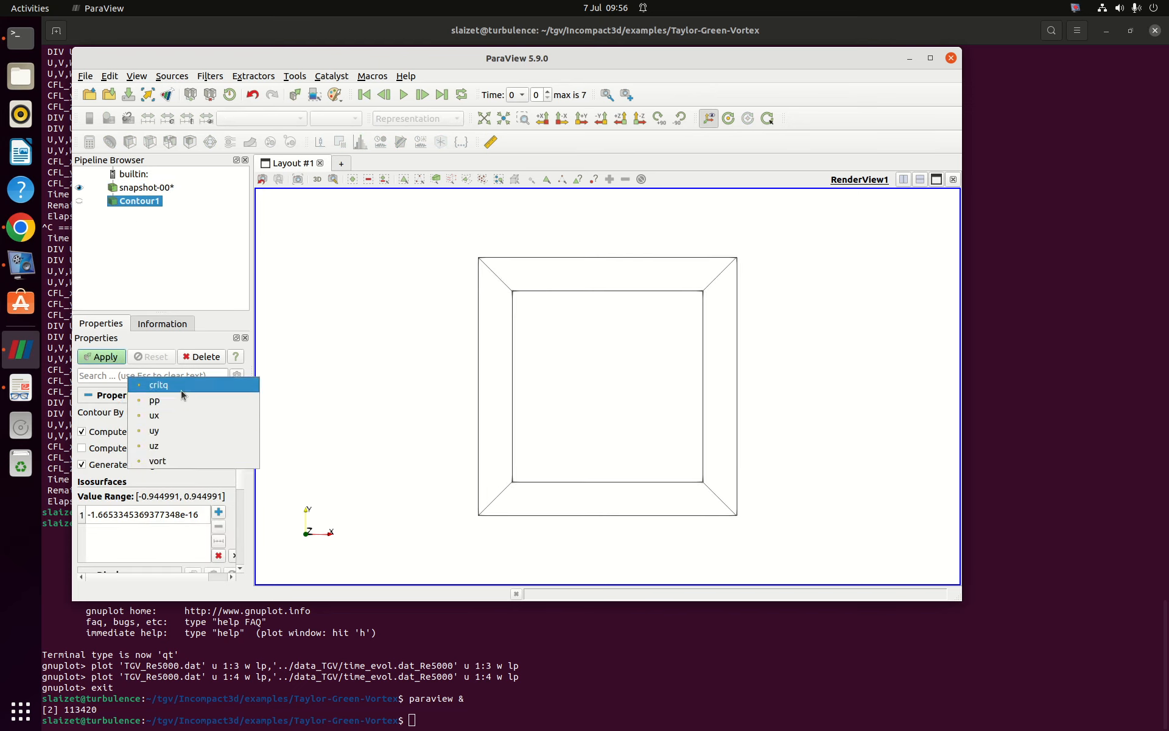
pyautogui.click(157, 384)
pyautogui.write('1')
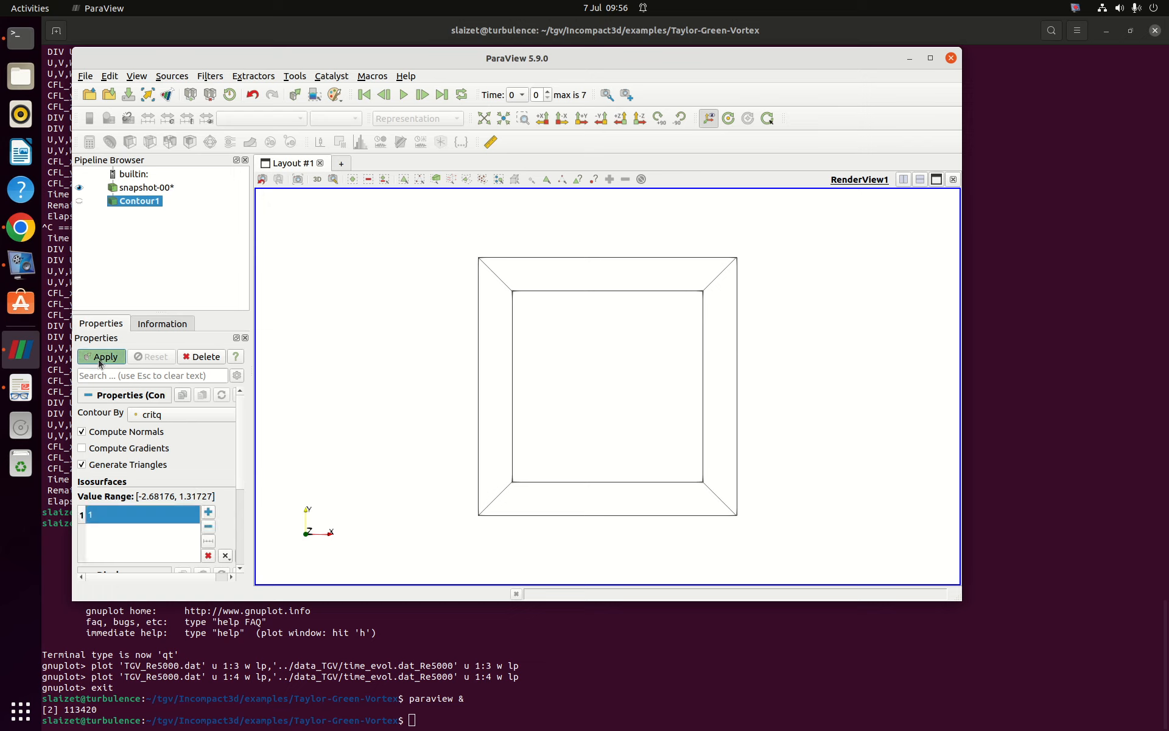
pyautogui.click(101, 357)
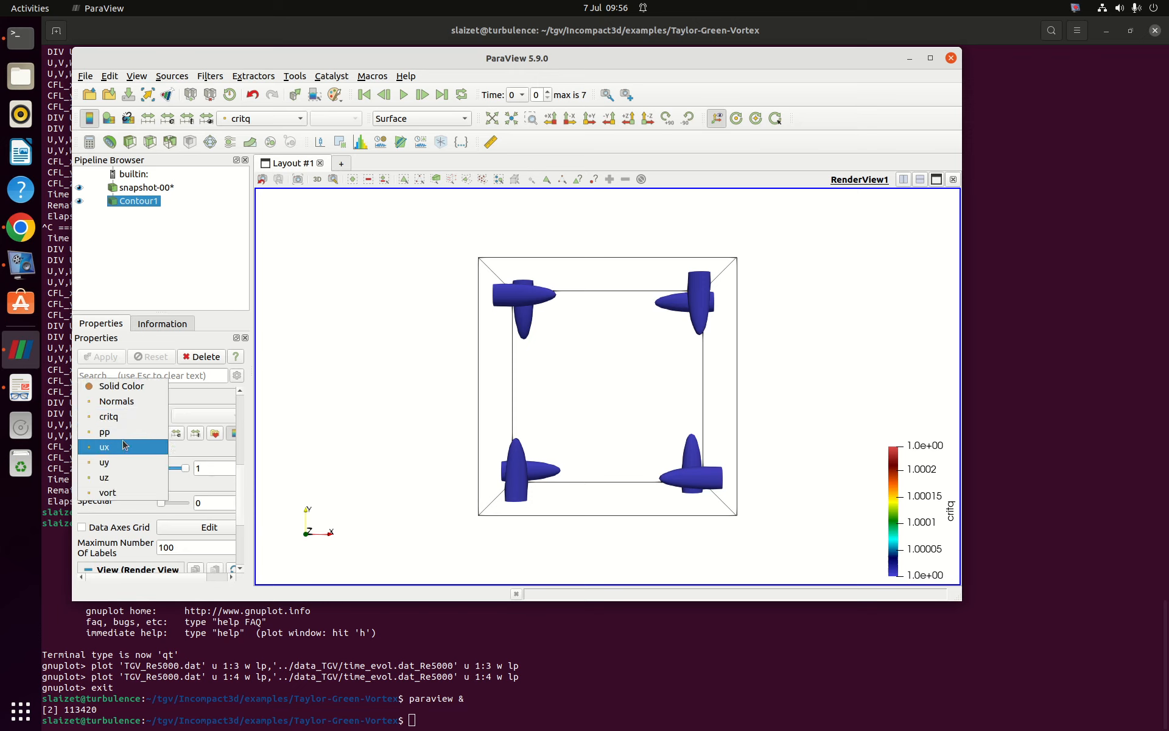
pyautogui.click(104, 447)
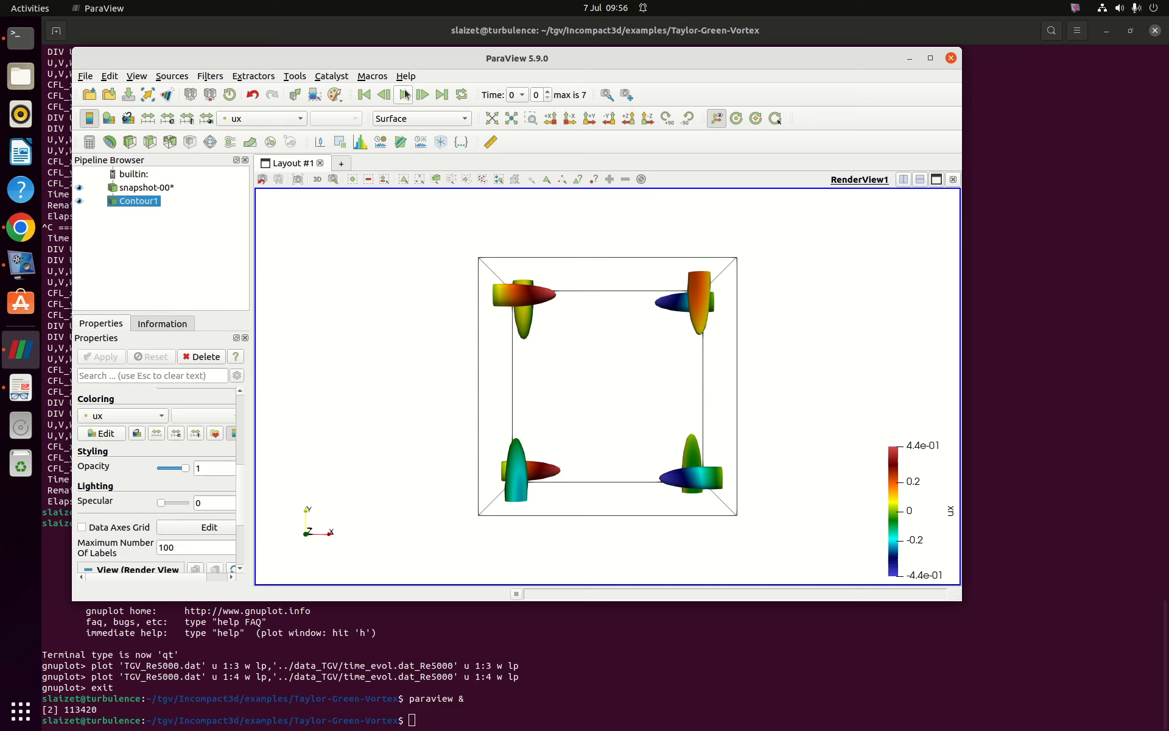
pyautogui.moveTo(404, 94)
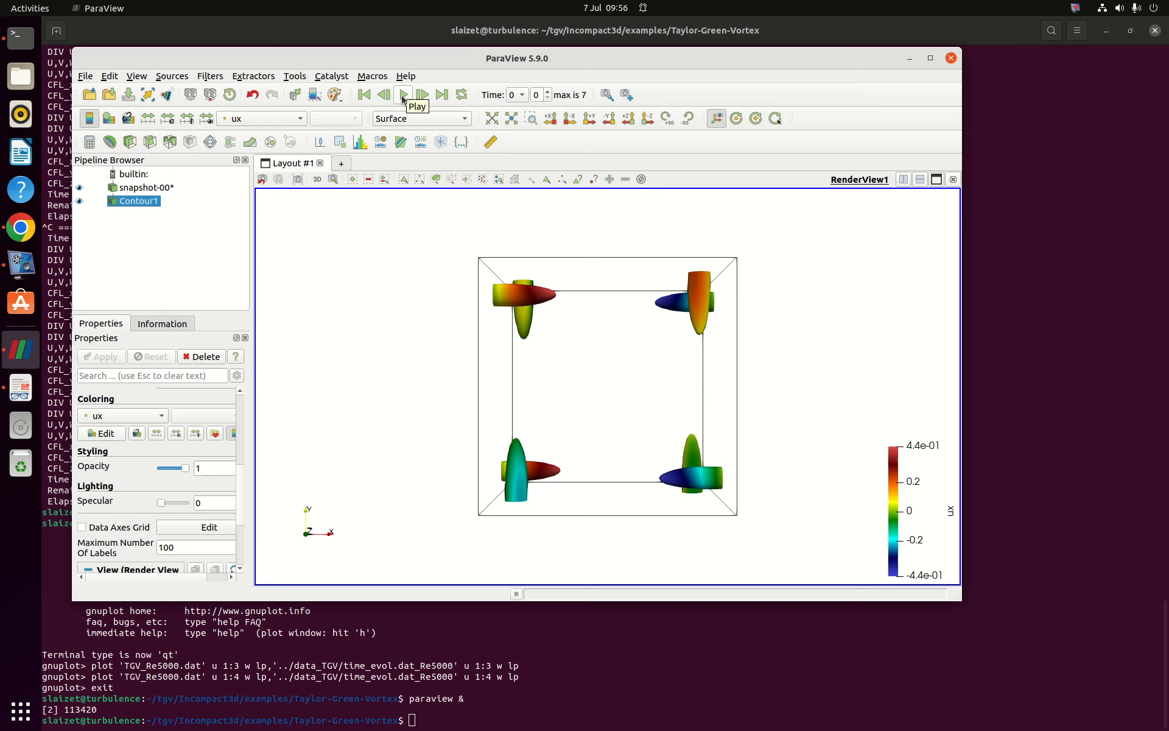
# Play the animation to final timestep 7, then step back to timestep 5.
pyautogui.click(403, 95)
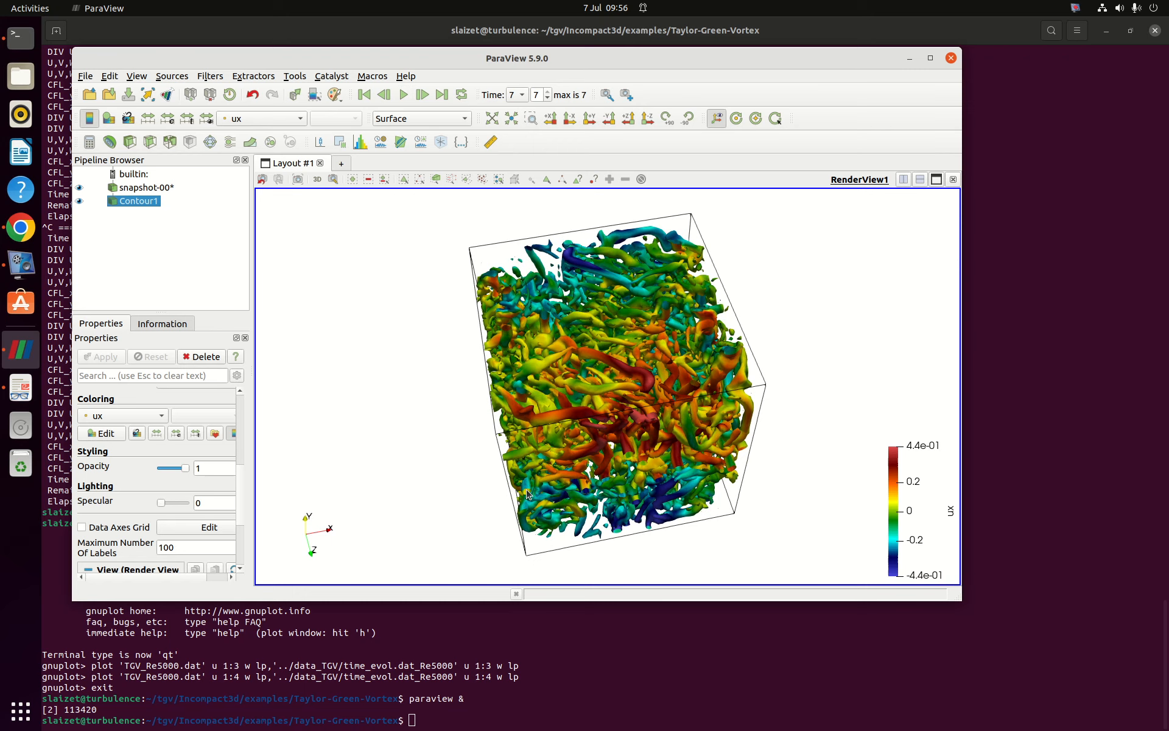
pyautogui.click(383, 95)
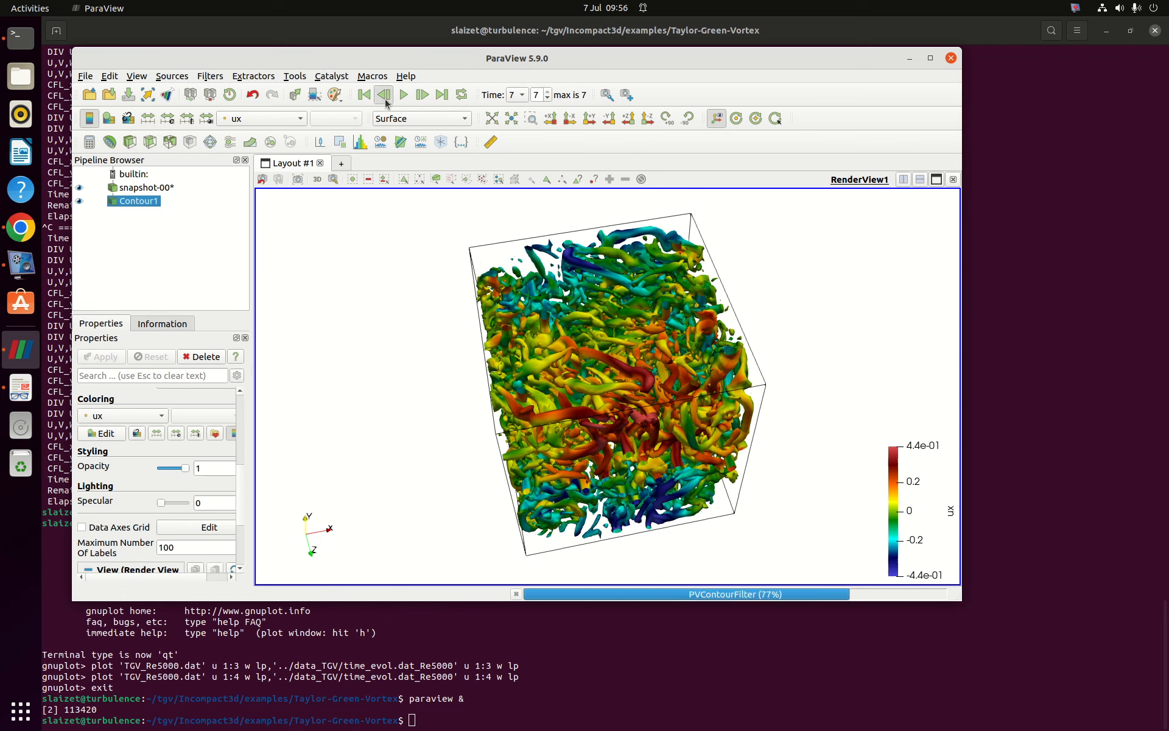
pyautogui.click(383, 94)
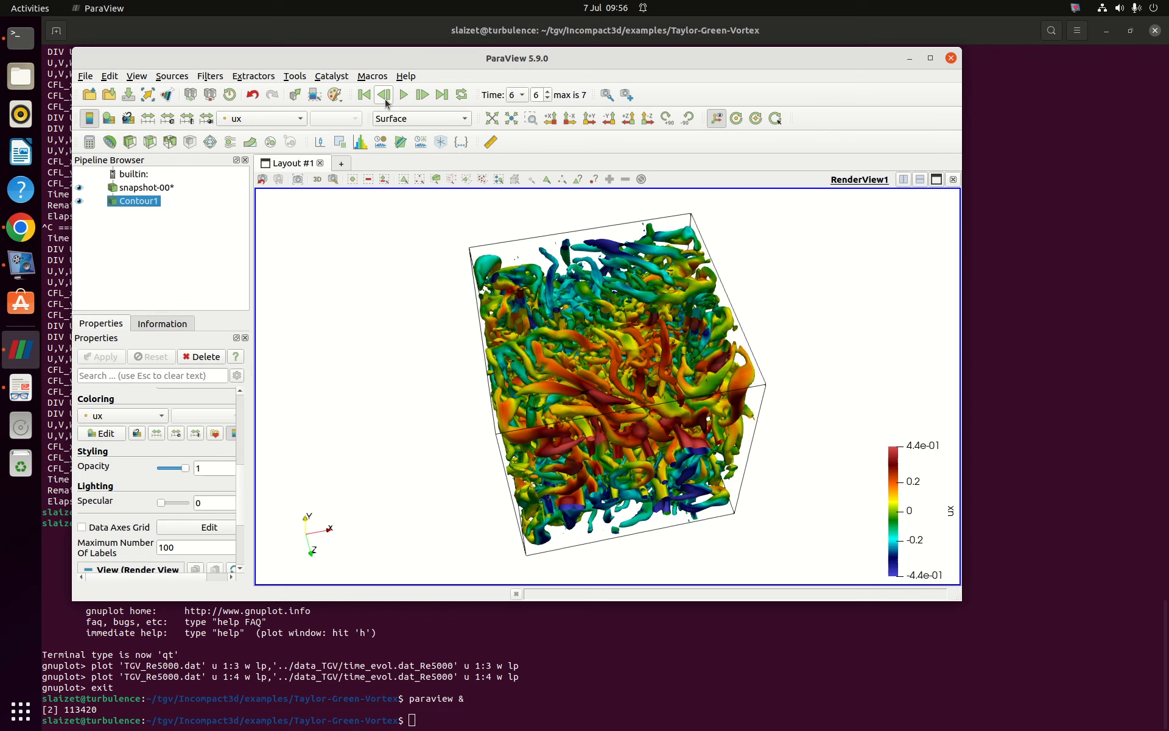
pyautogui.click(384, 95)
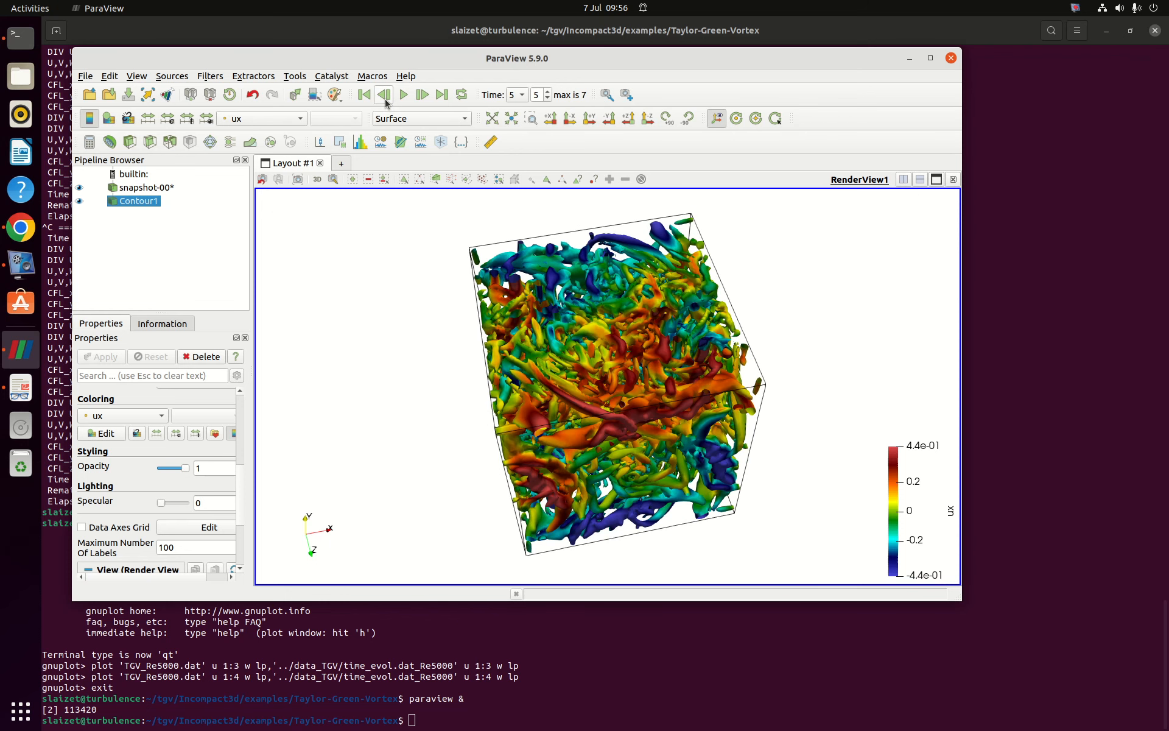